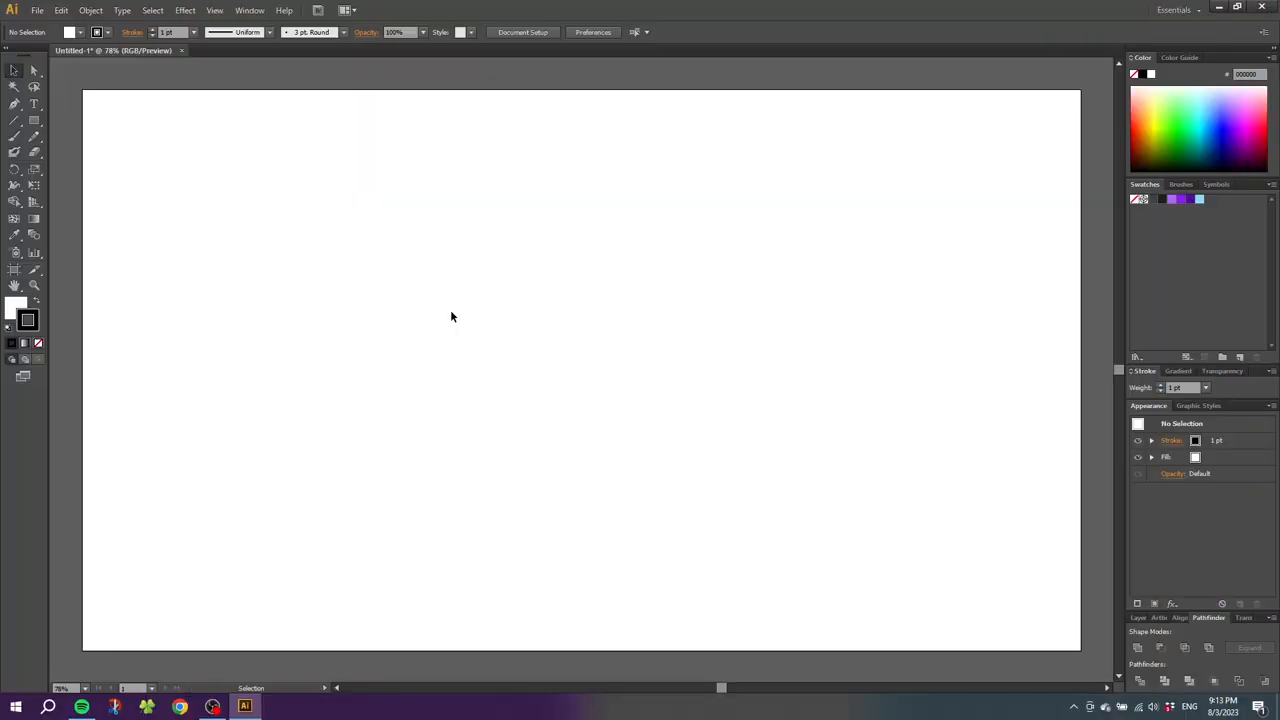
Show the document grid and enable Snap to Grid from the View menu.
click(214, 10)
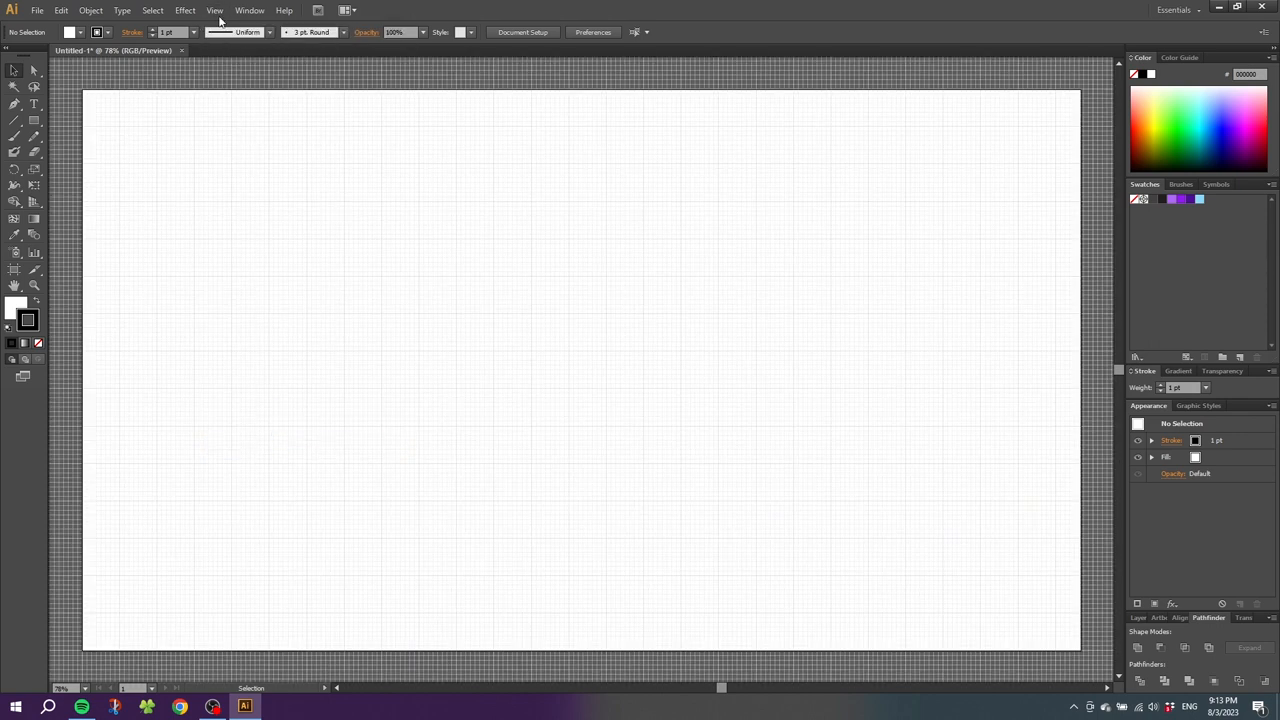
click(214, 12)
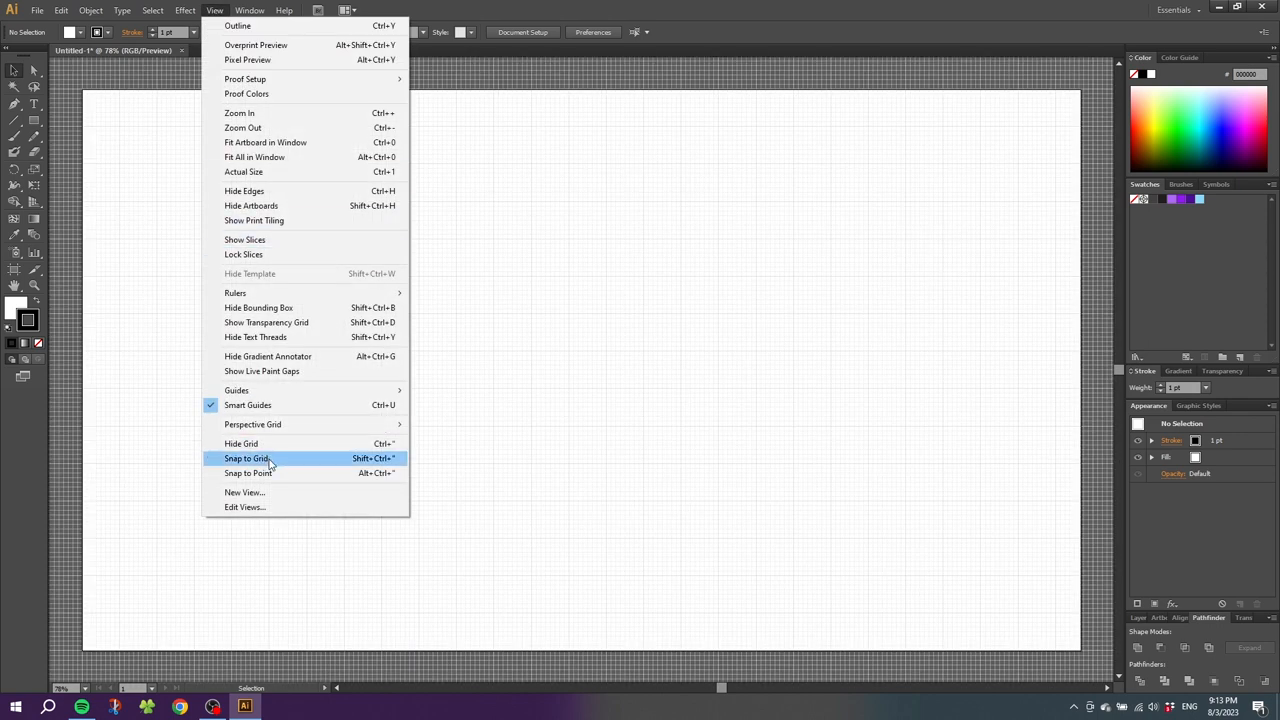
click(246, 458)
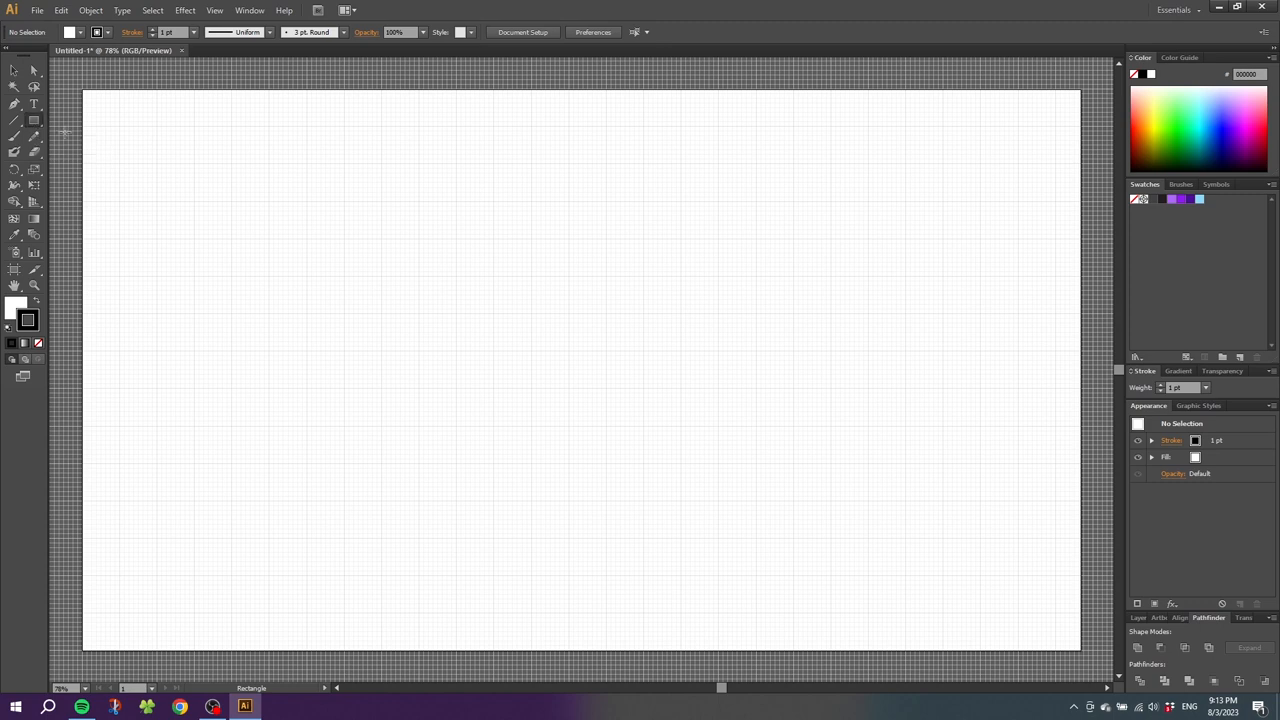
mouse_move(384, 240)
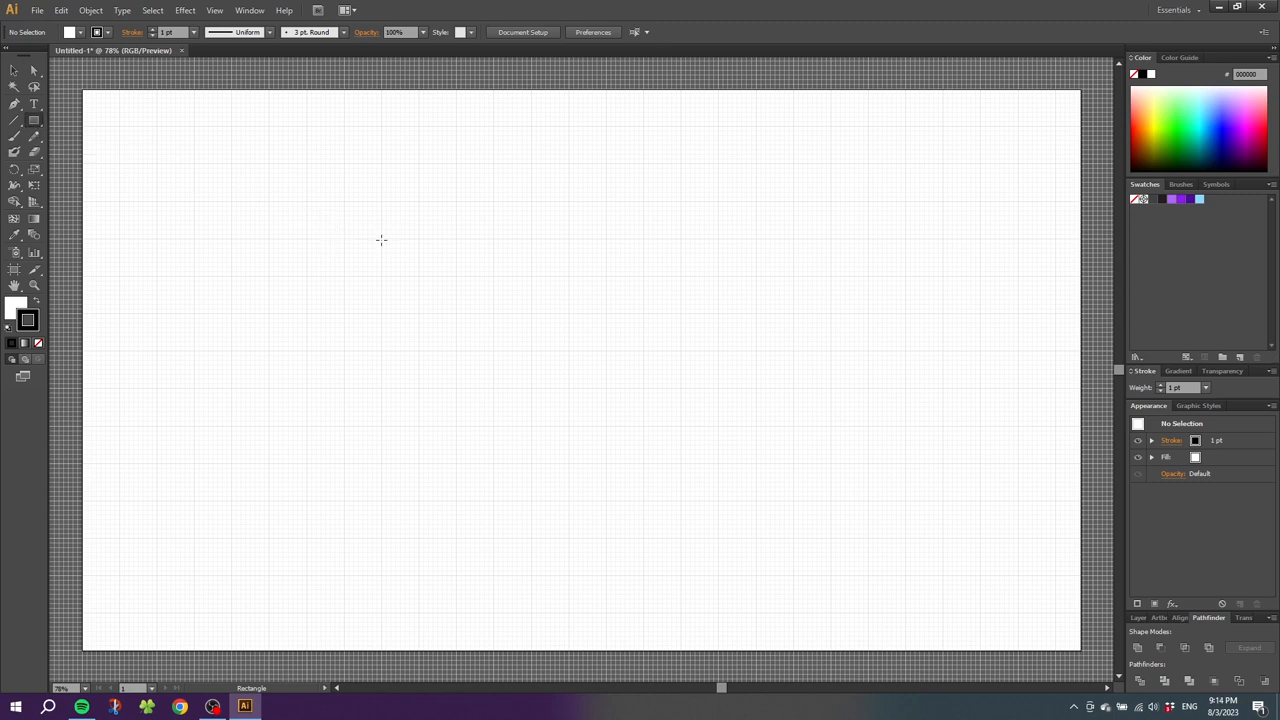
Draw a tall narrow rectangle at upper left with no stroke and a purple fill.
drag(384, 240, 412, 244)
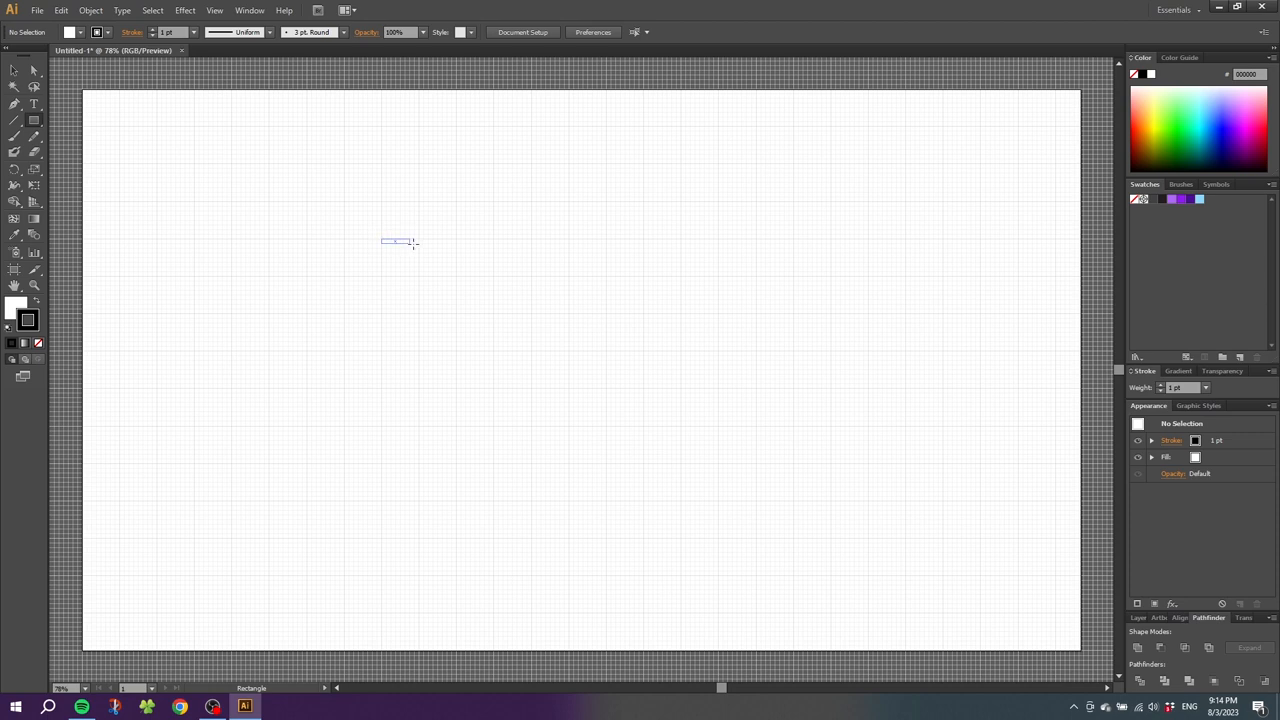
drag(412, 240, 418, 388)
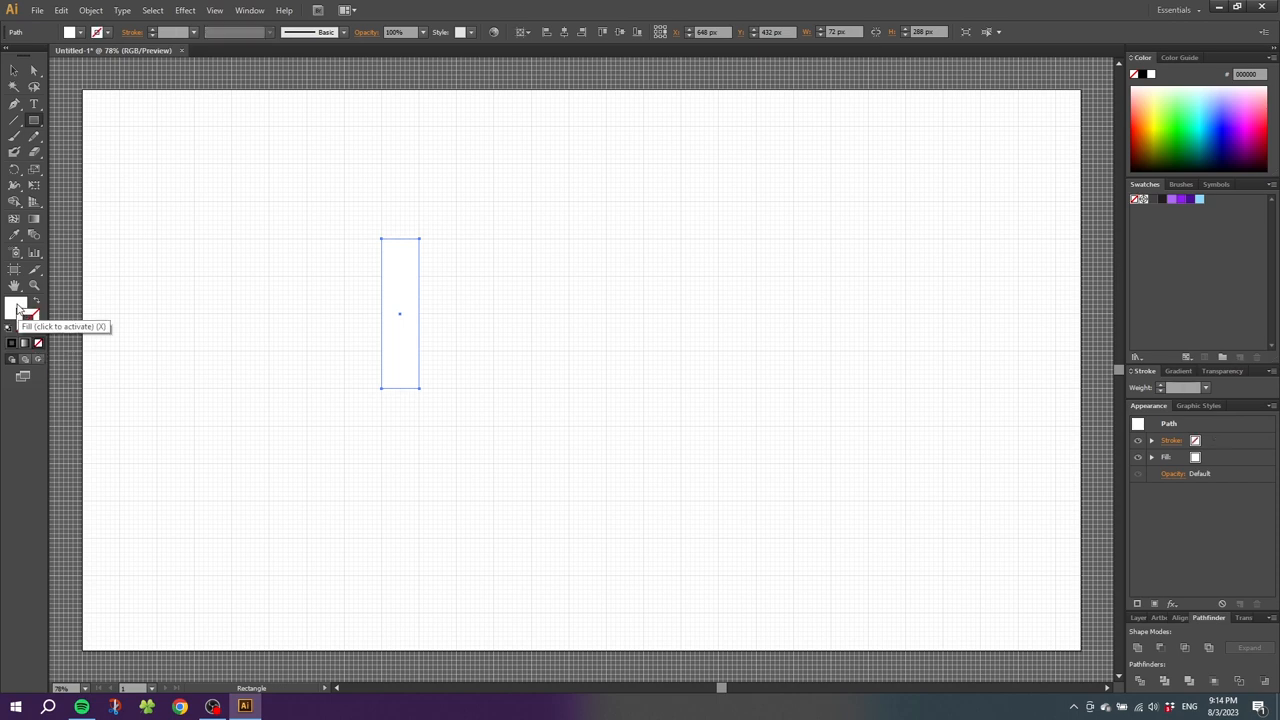
click(1176, 200)
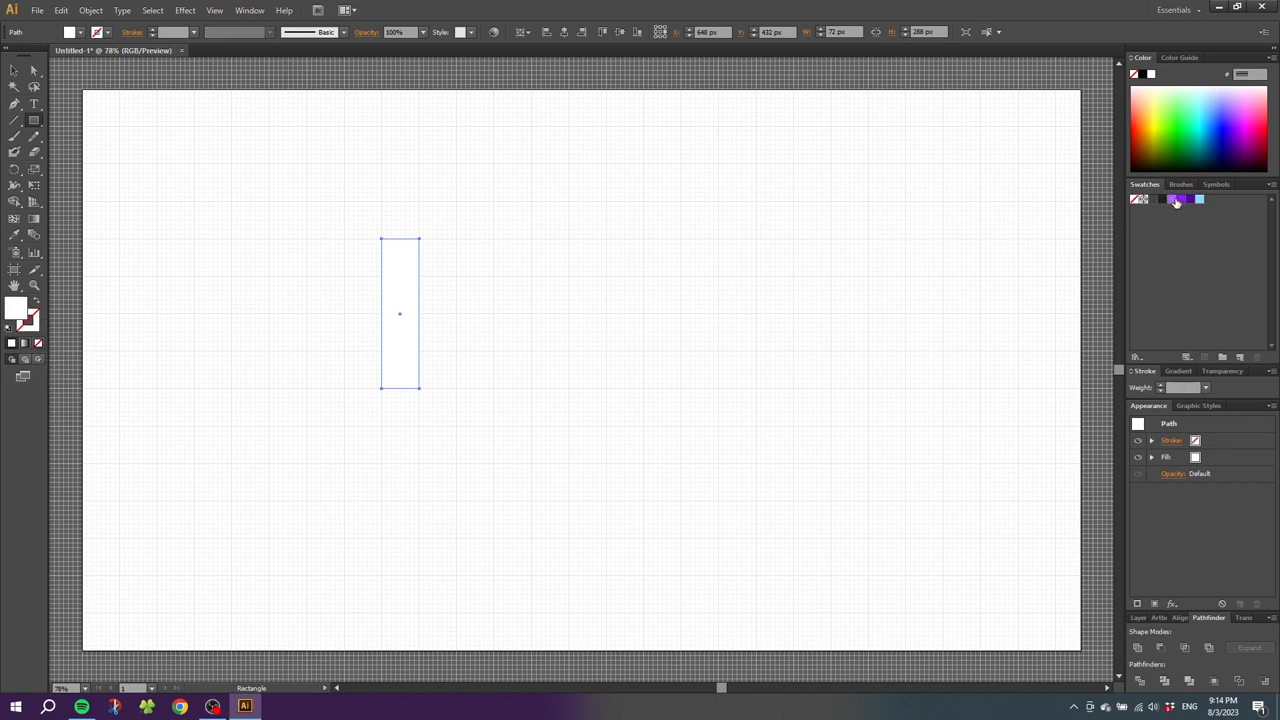
click(1180, 200)
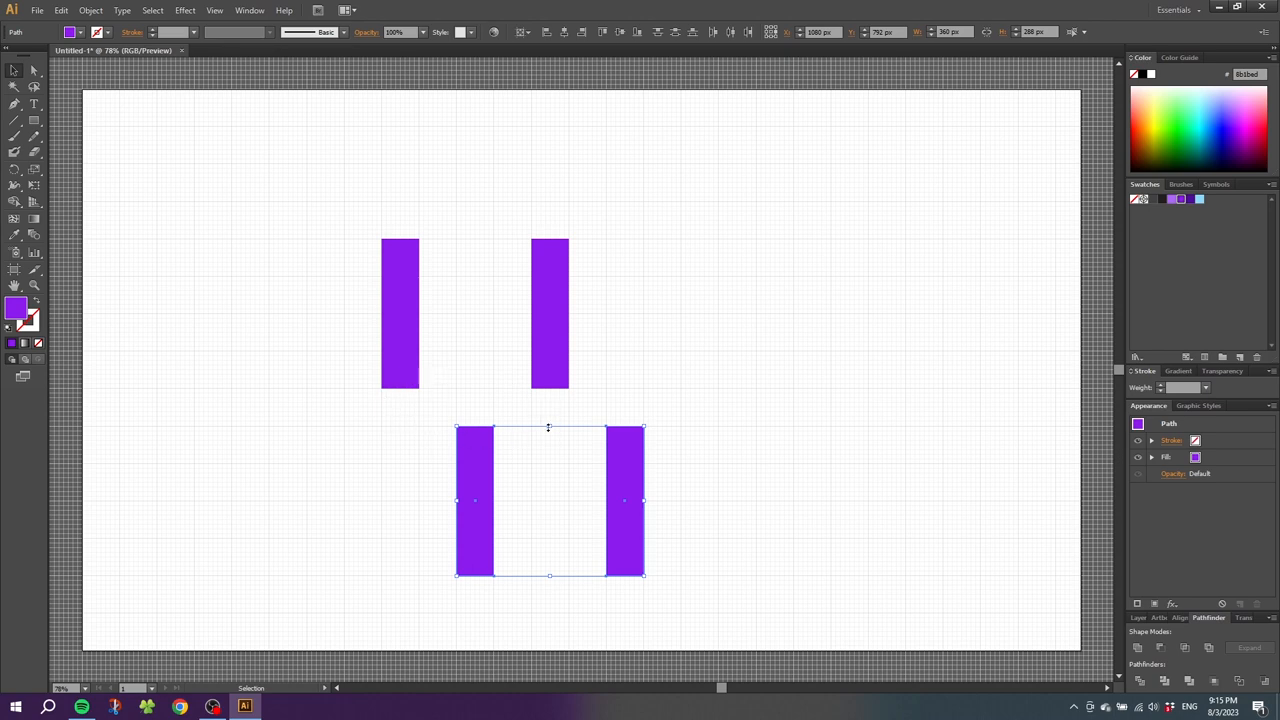
mouse_move(478, 276)
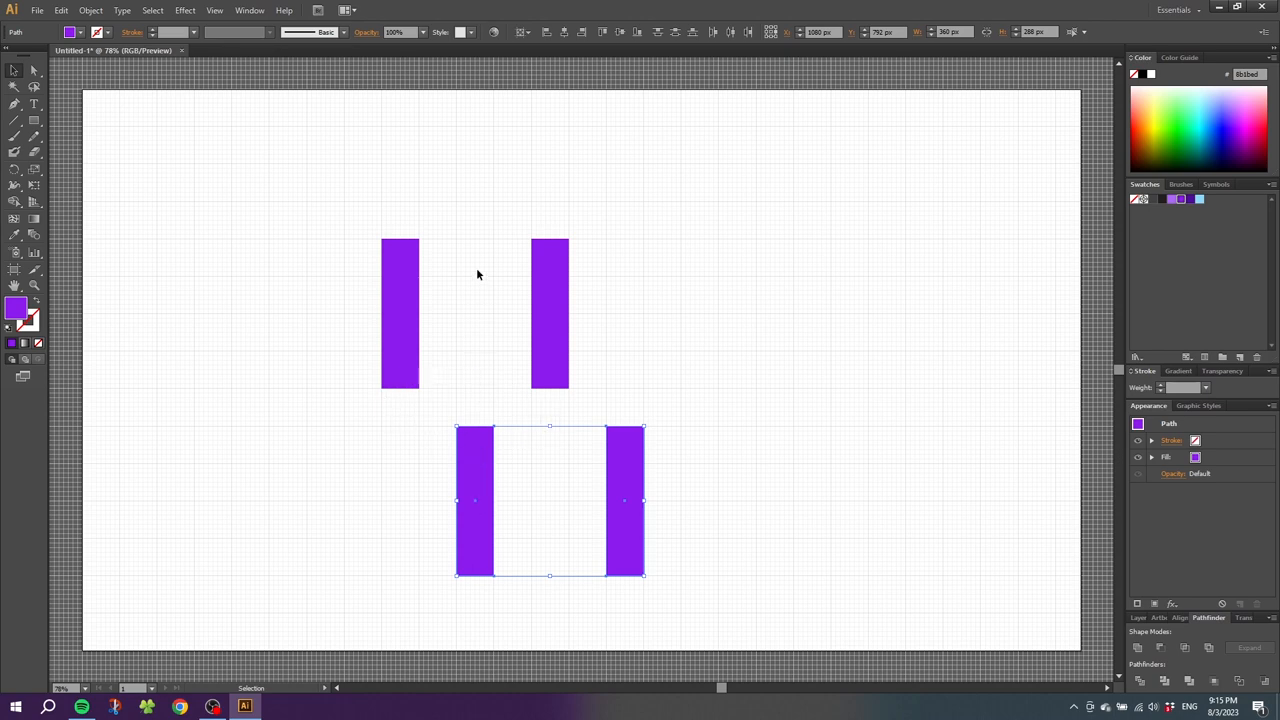
mouse_move(264, 284)
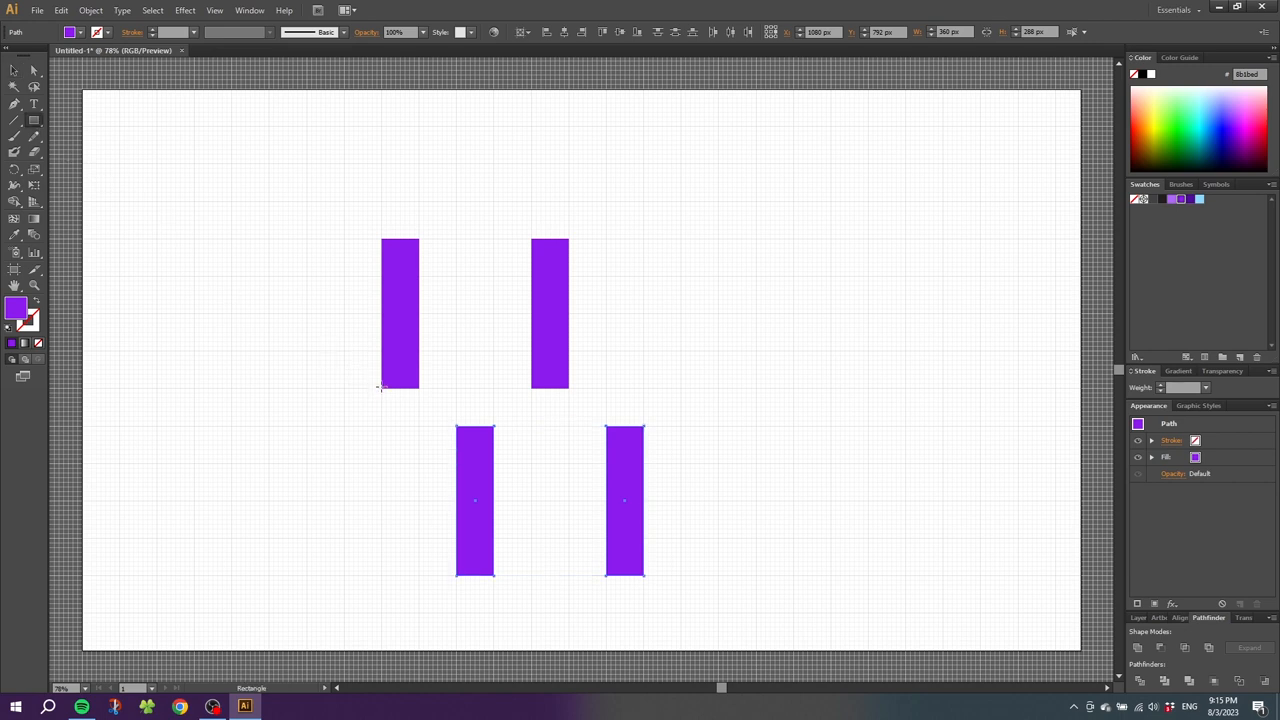
Draw a horizontal purple bar across the middle joining the four vertical bars.
drag(380, 390, 640, 430)
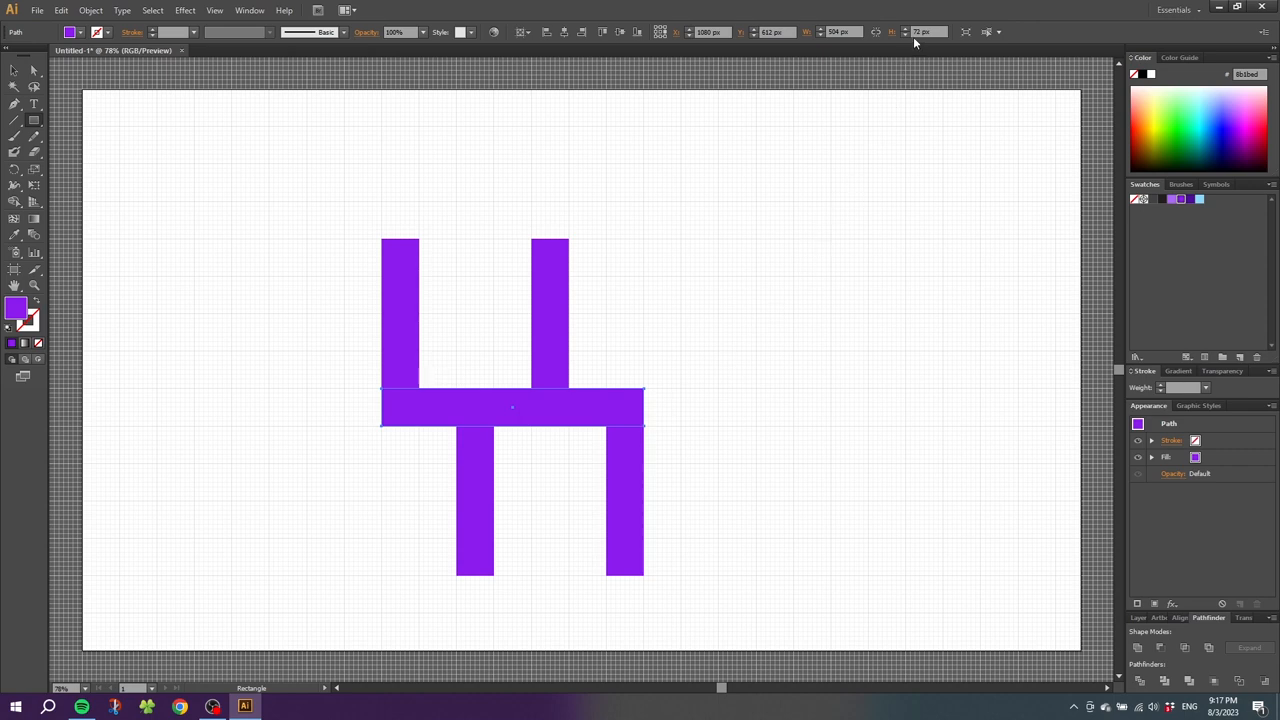
mouse_move(924, 32)
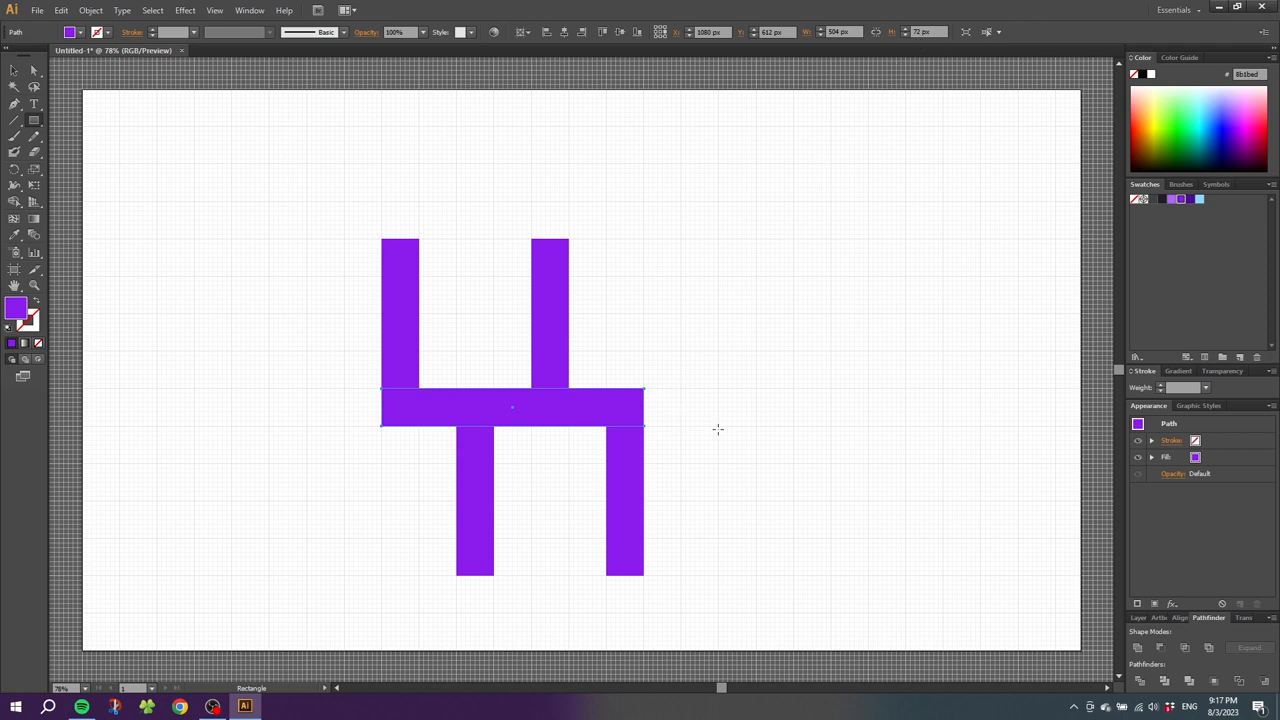
mouse_move(716, 388)
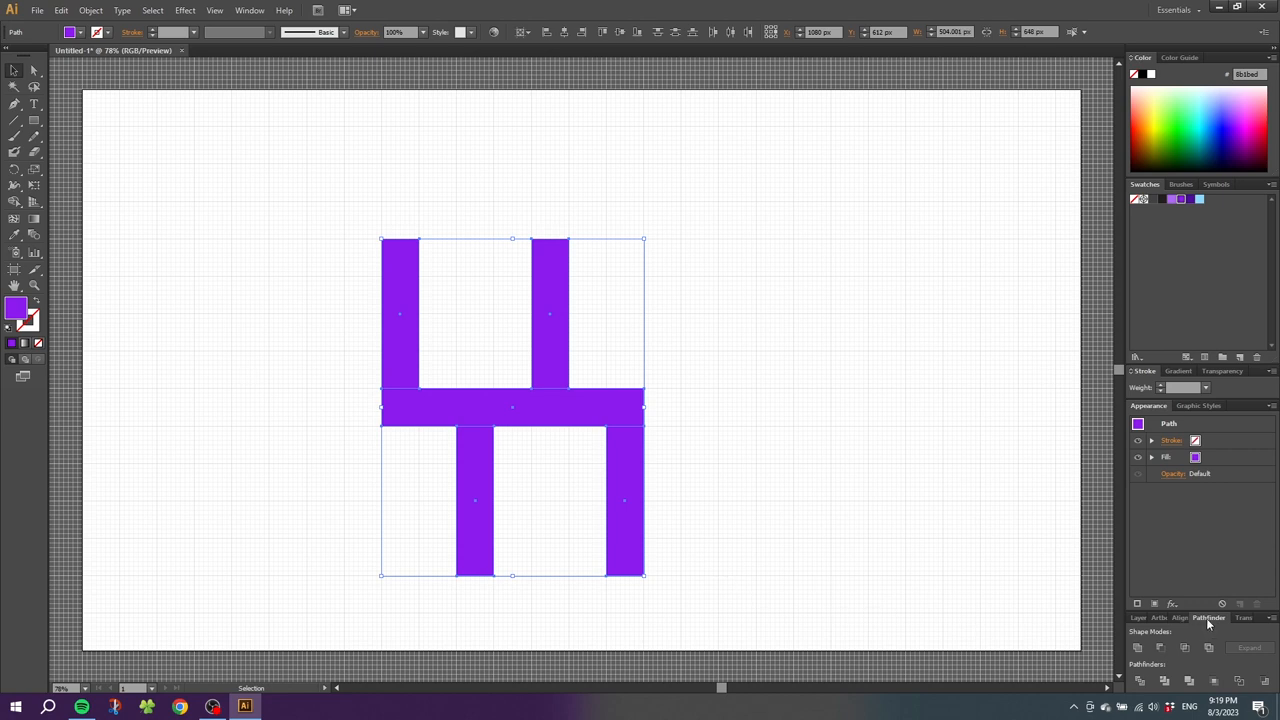
mouse_move(440, 104)
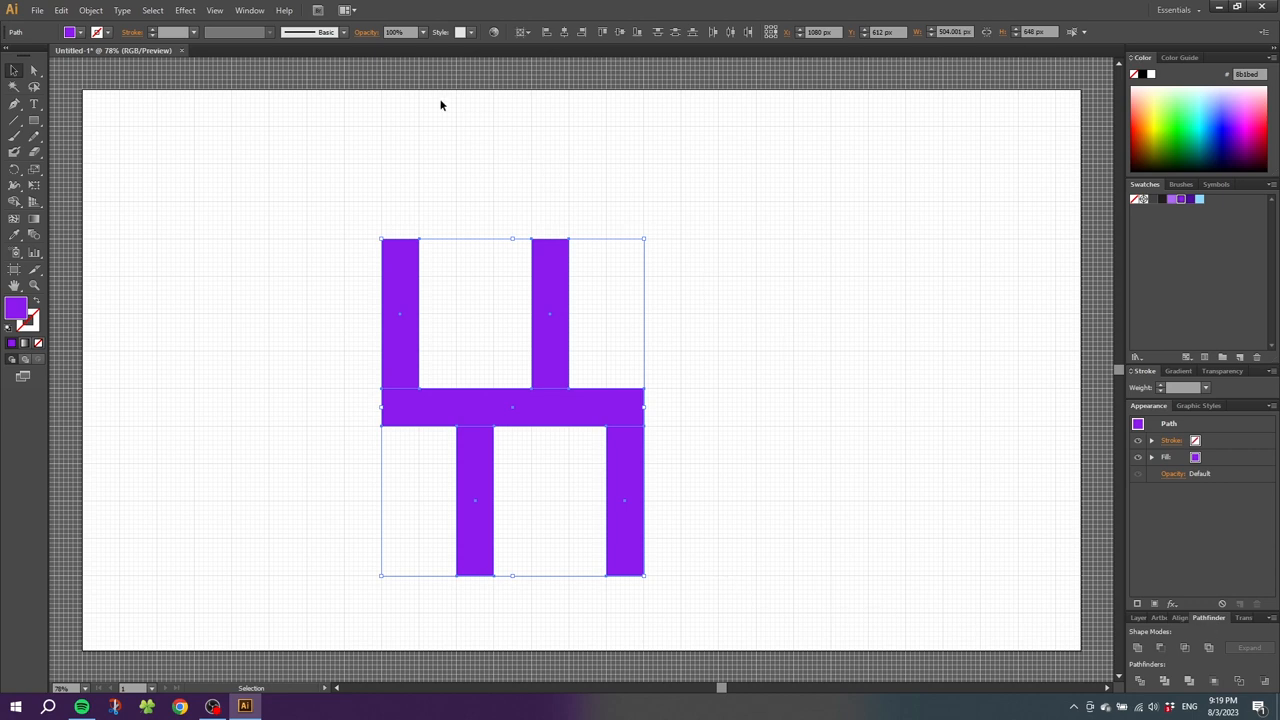
Bring up the Pathfinder shape-combining tools from the Window menu.
click(250, 10)
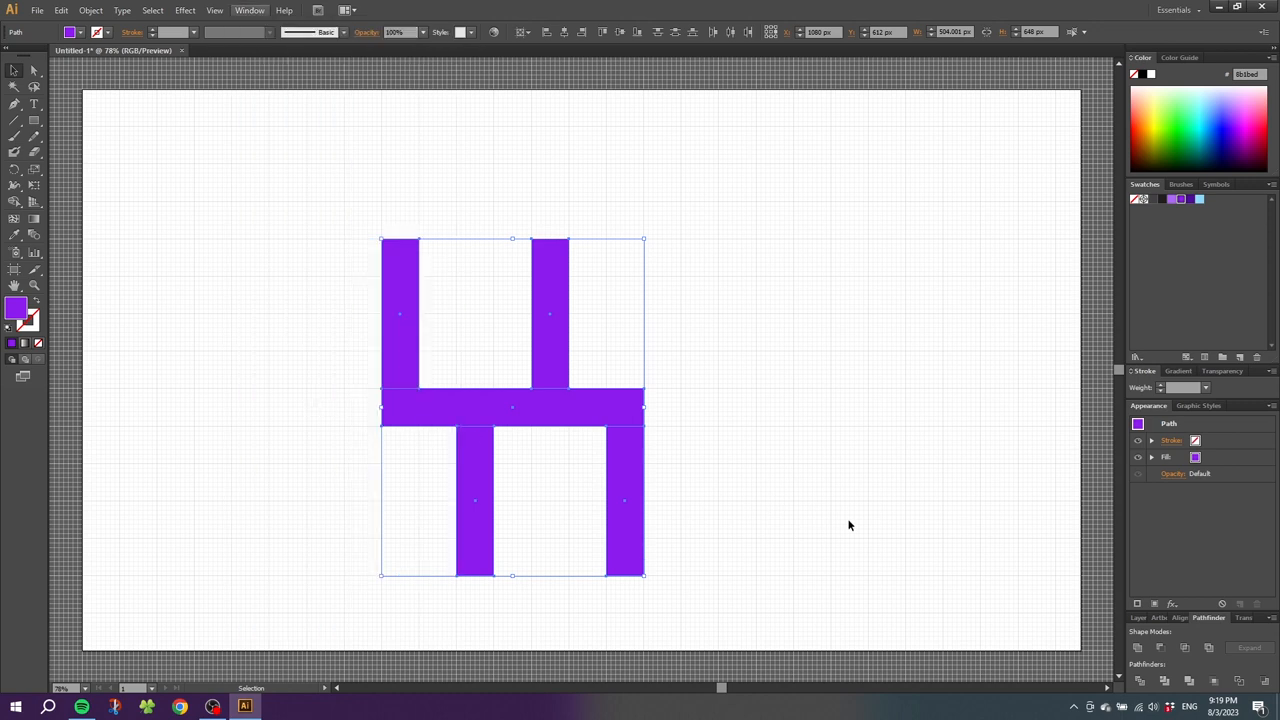
mouse_move(1164, 636)
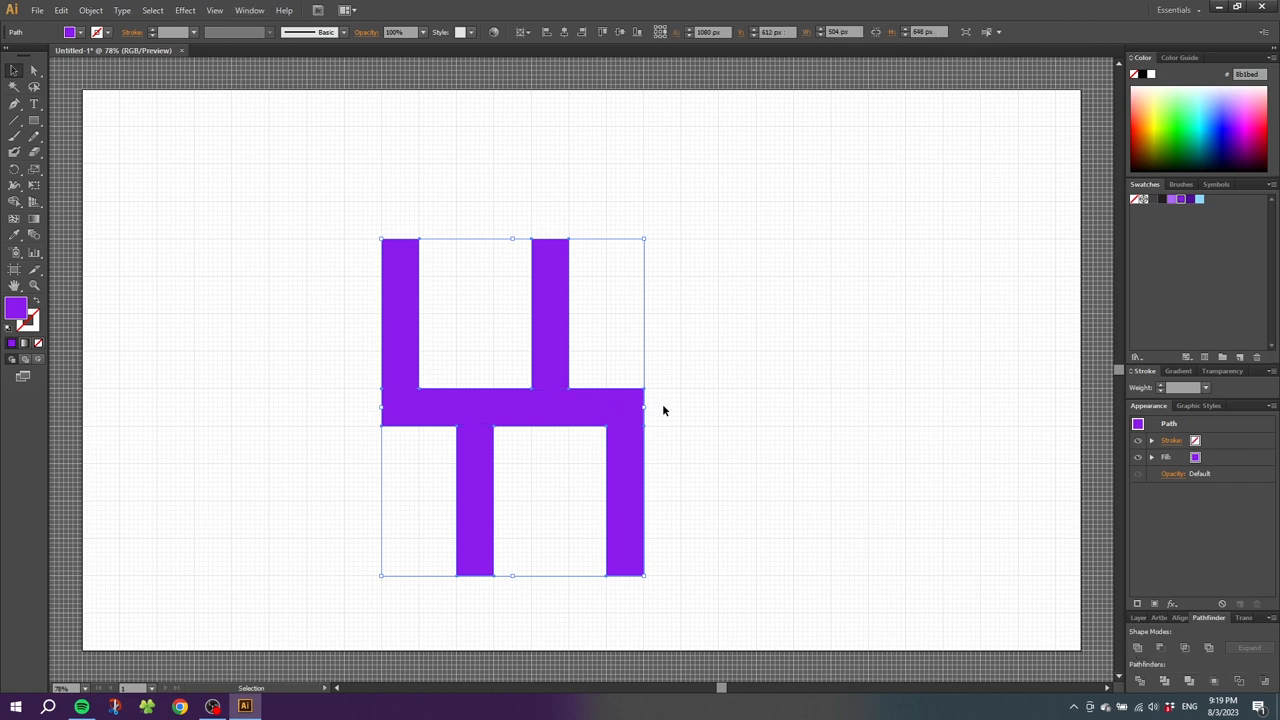
mouse_move(660, 398)
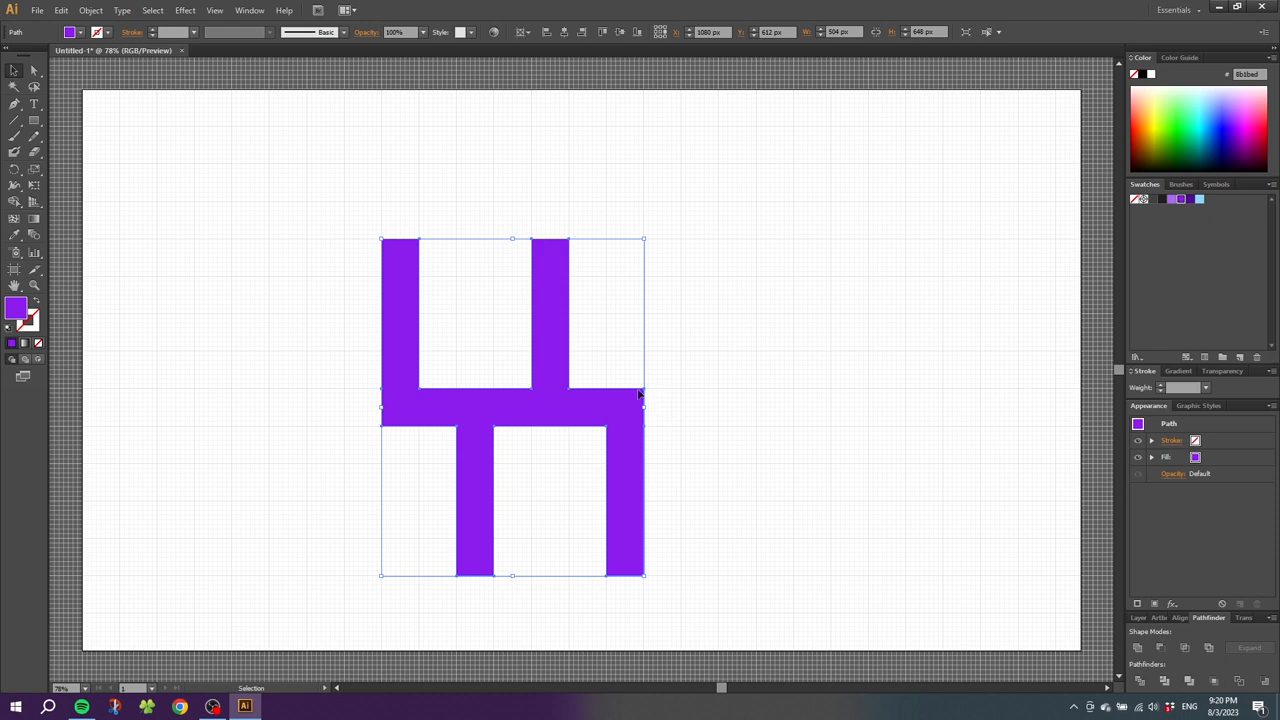
mouse_move(648, 400)
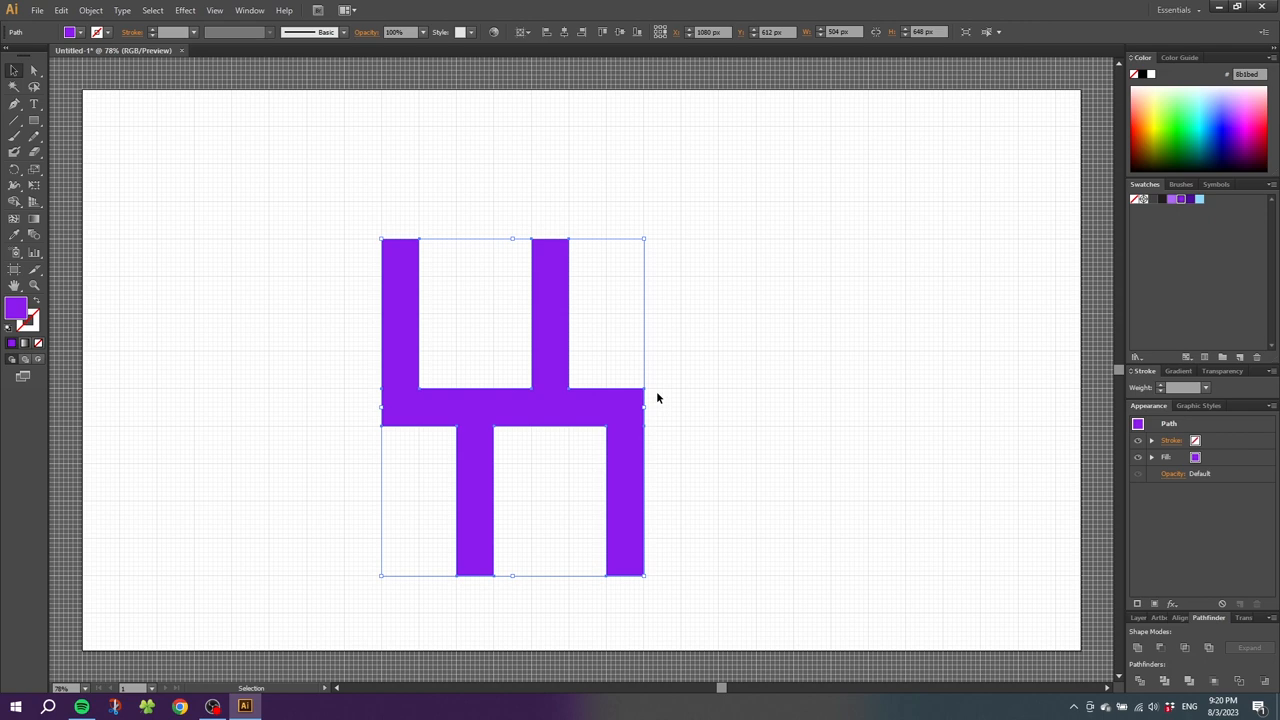
mouse_move(640, 402)
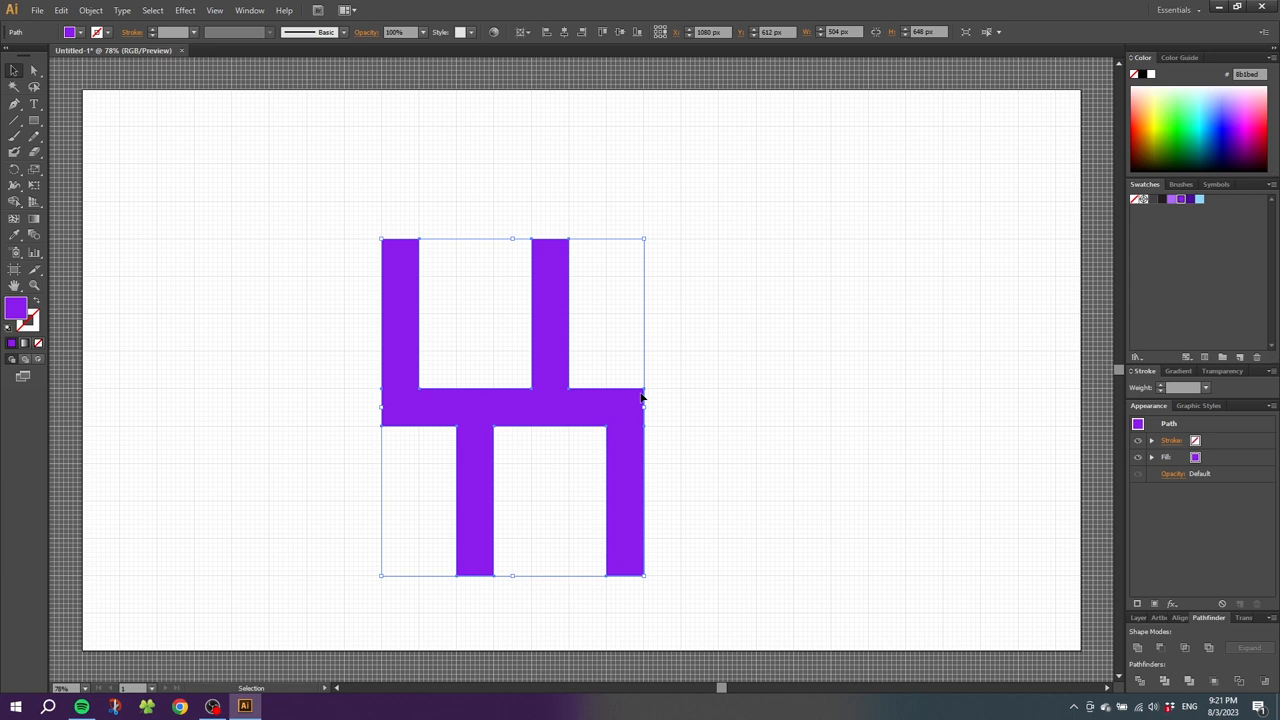
Apply a Round Corners effect to the merged purple shape, previewing then confirming it.
click(184, 10)
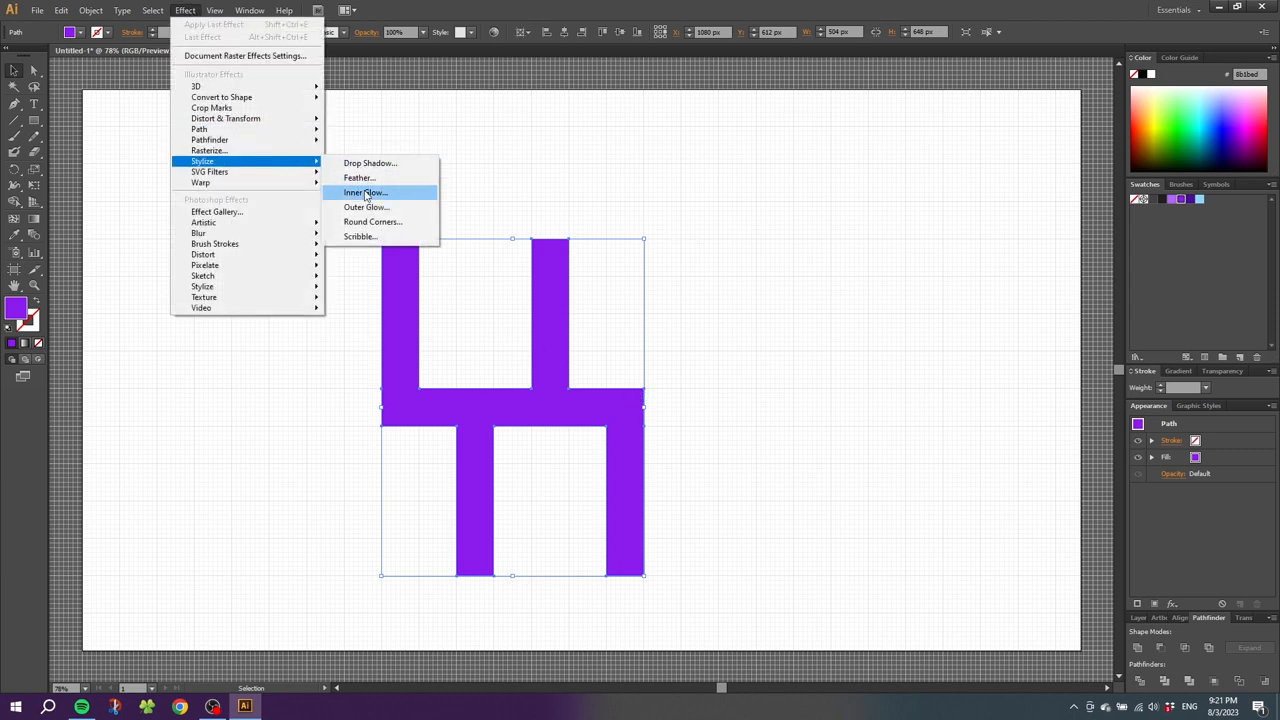
click(372, 220)
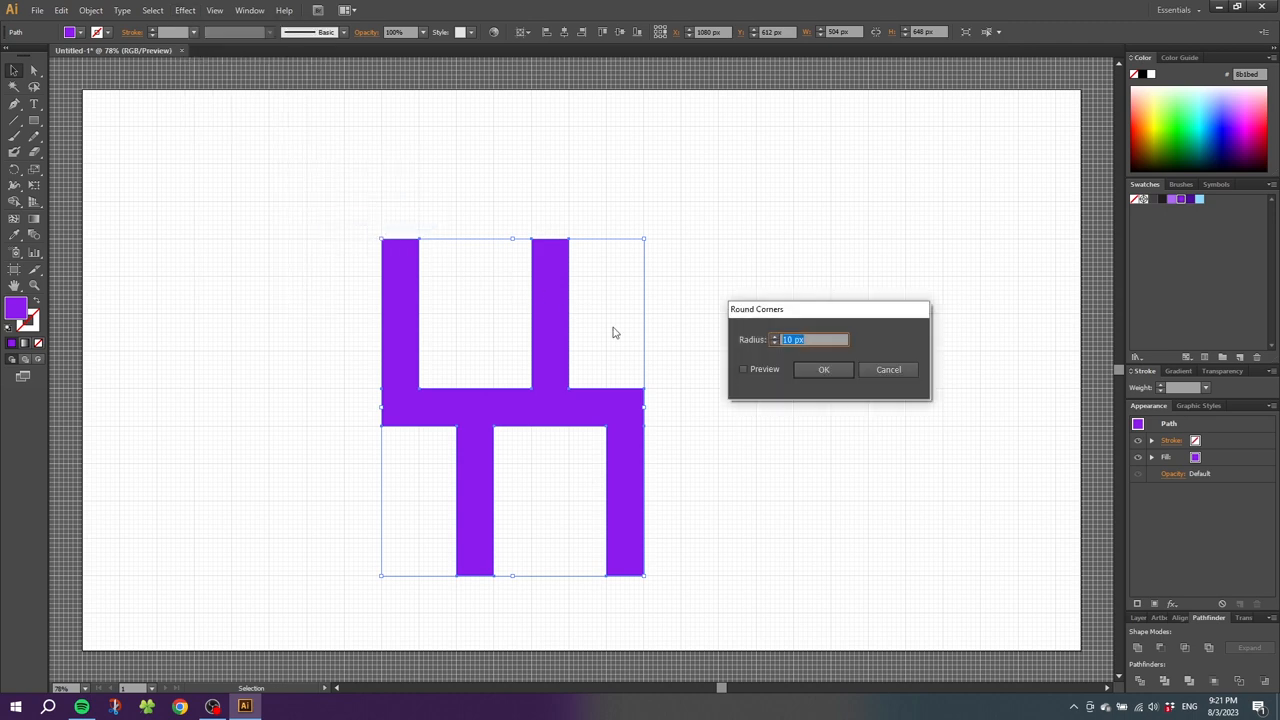
click(744, 368)
text(14)
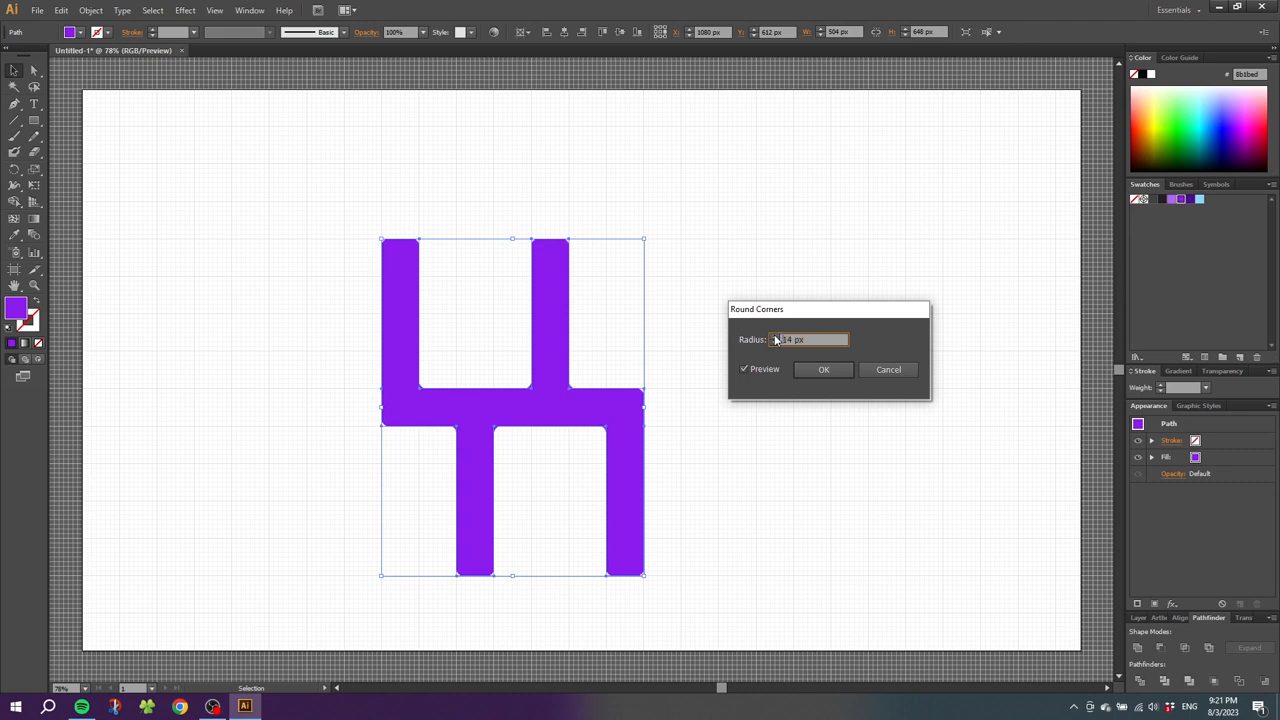
click(824, 368)
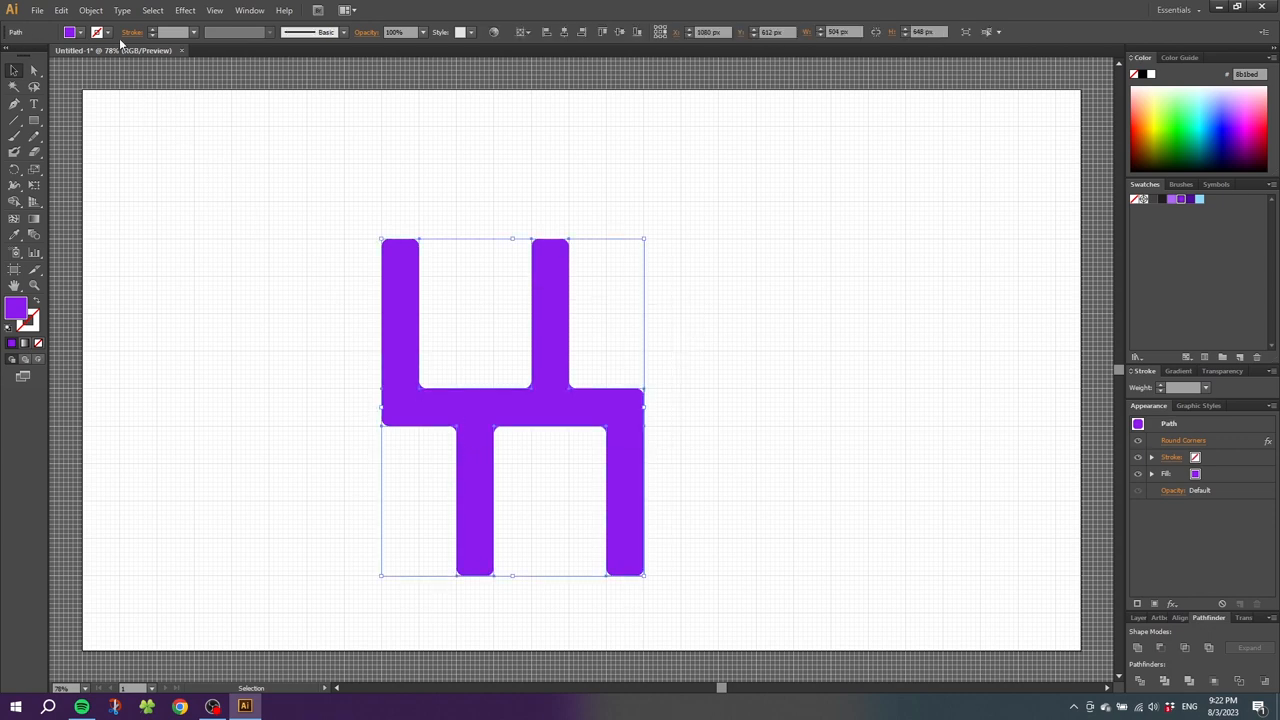
Make the purple motif into a pattern via Object > Pattern > Make.
click(90, 10)
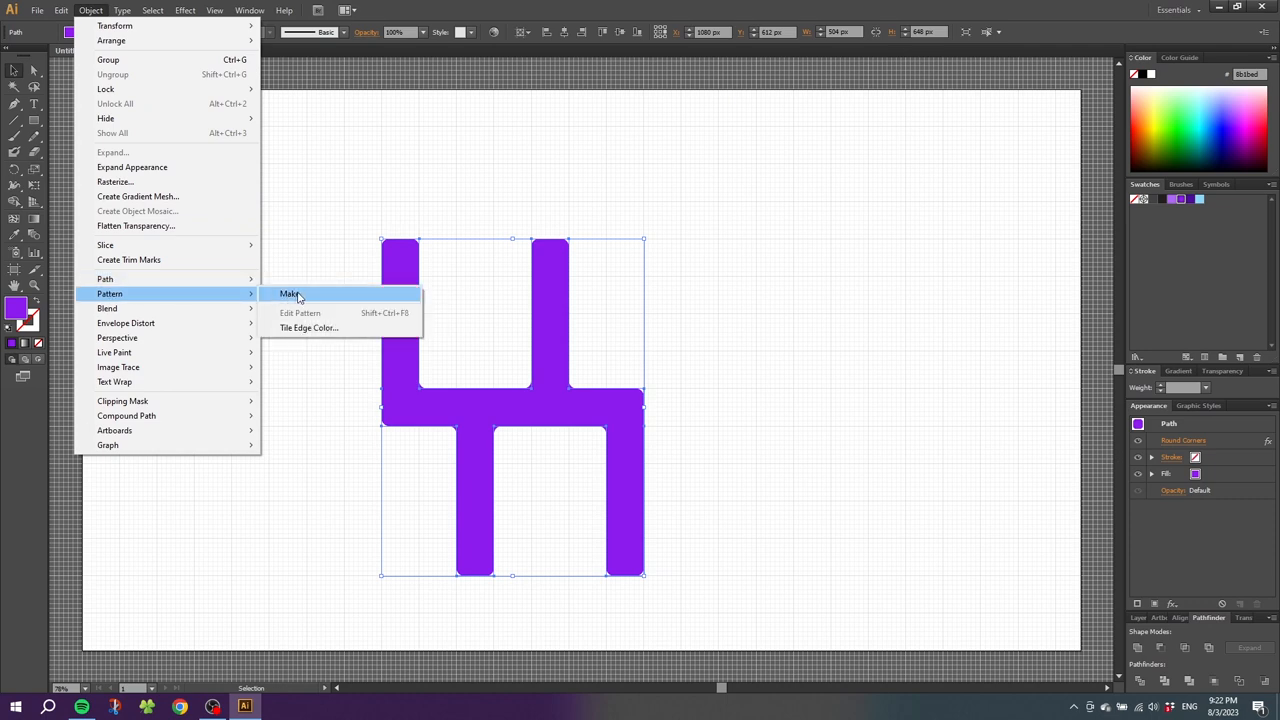
click(290, 292)
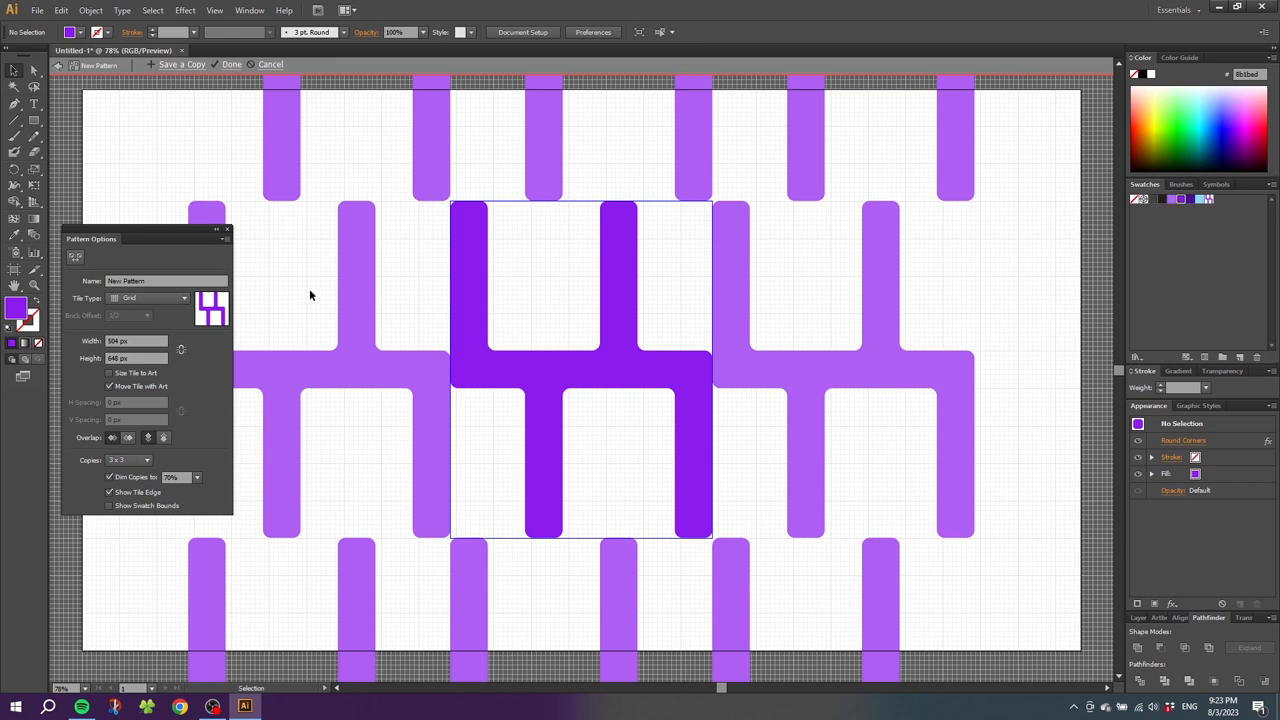
mouse_move(544, 280)
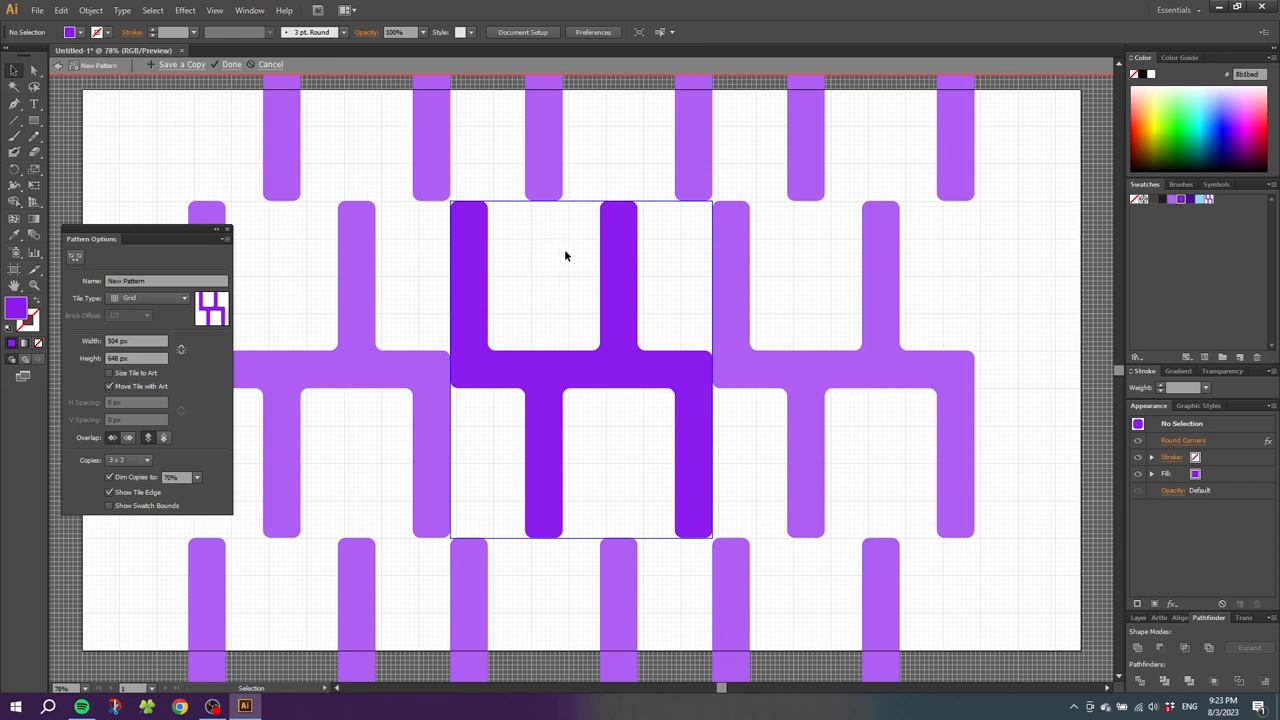
mouse_move(548, 216)
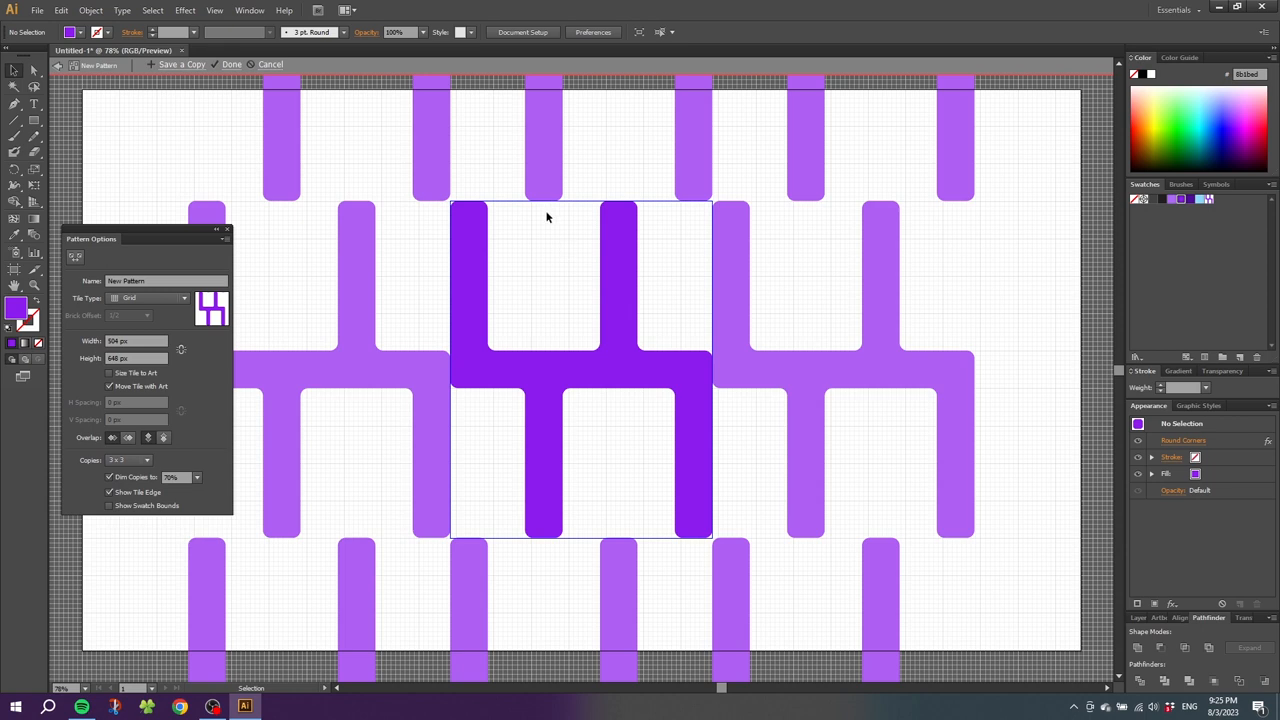
mouse_move(568, 346)
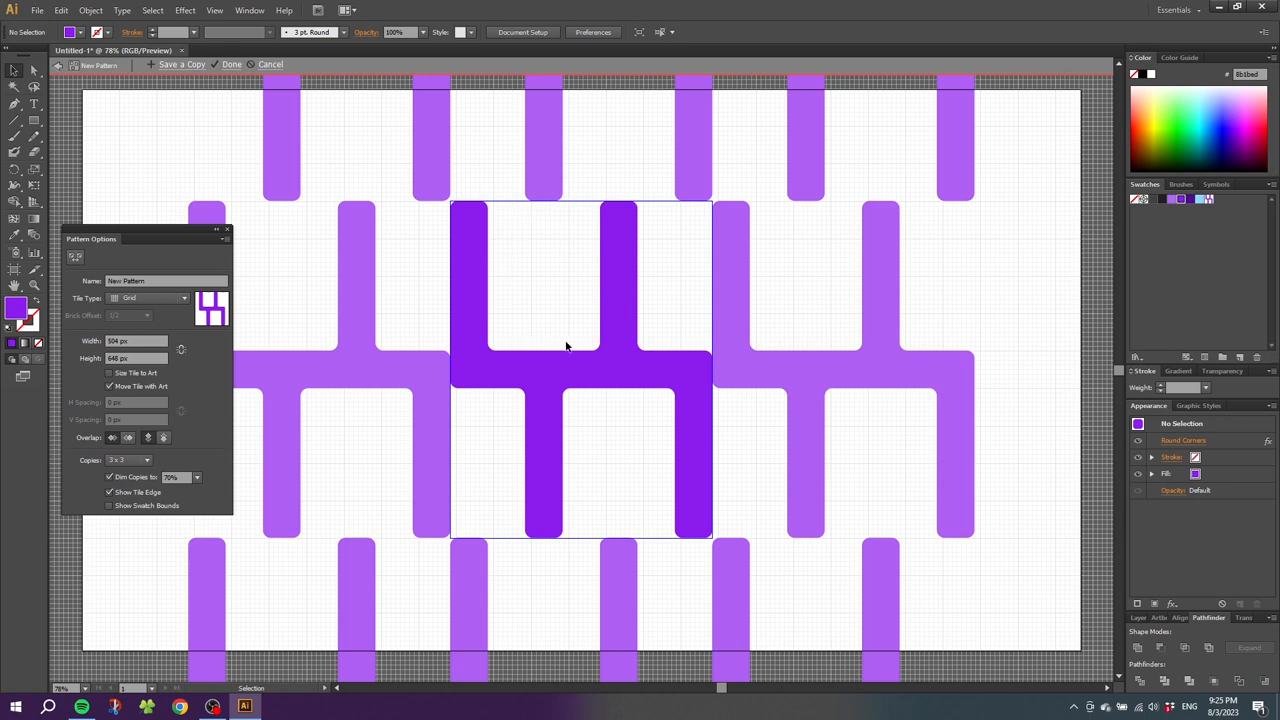
mouse_move(576, 250)
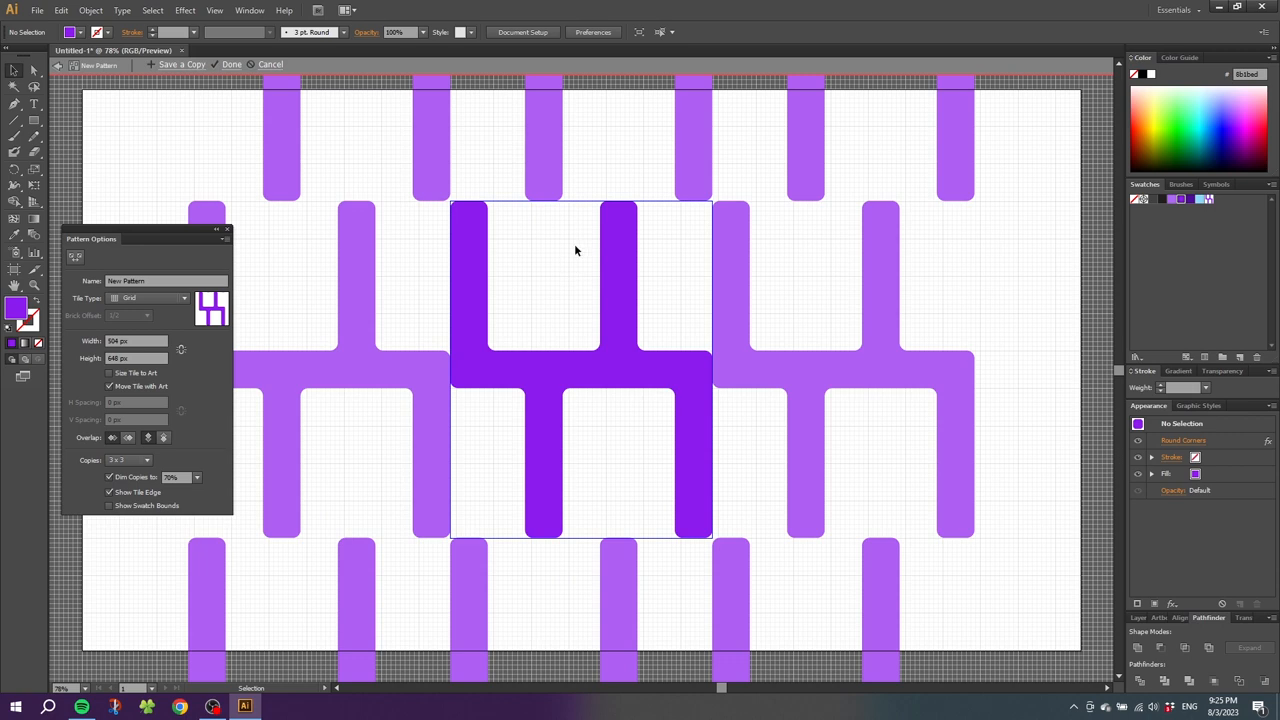
mouse_move(544, 256)
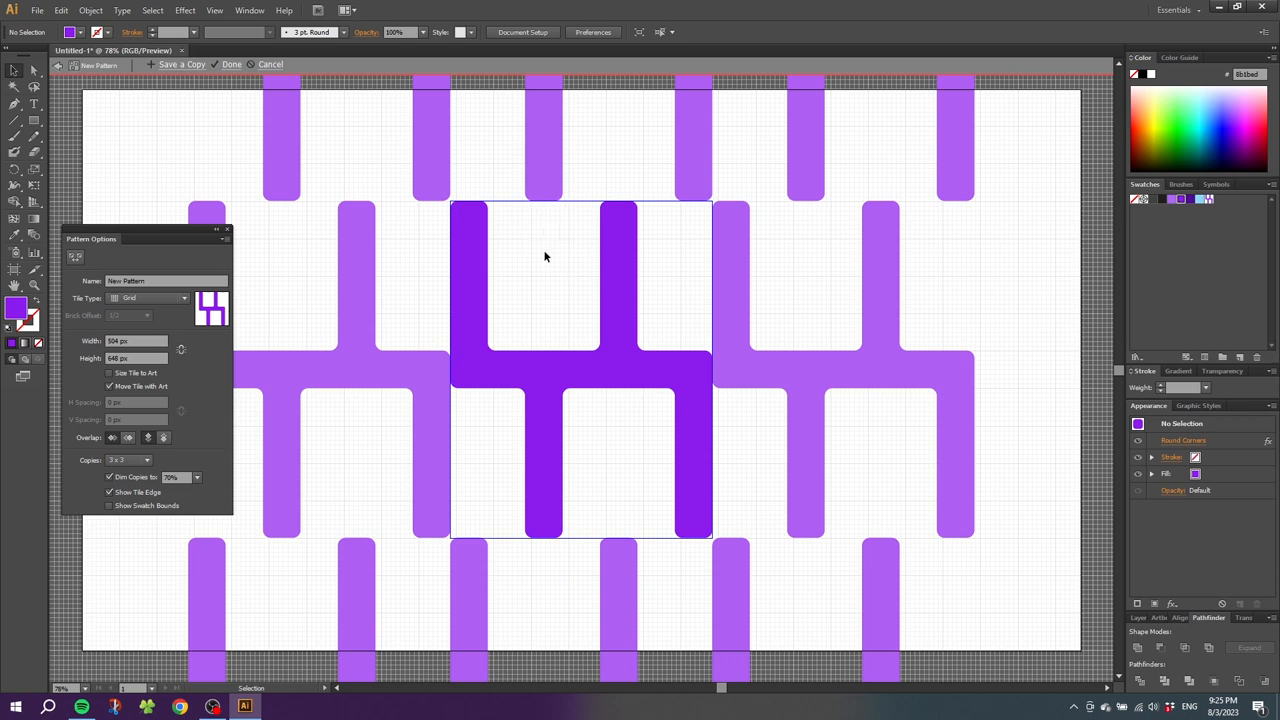
mouse_move(424, 372)
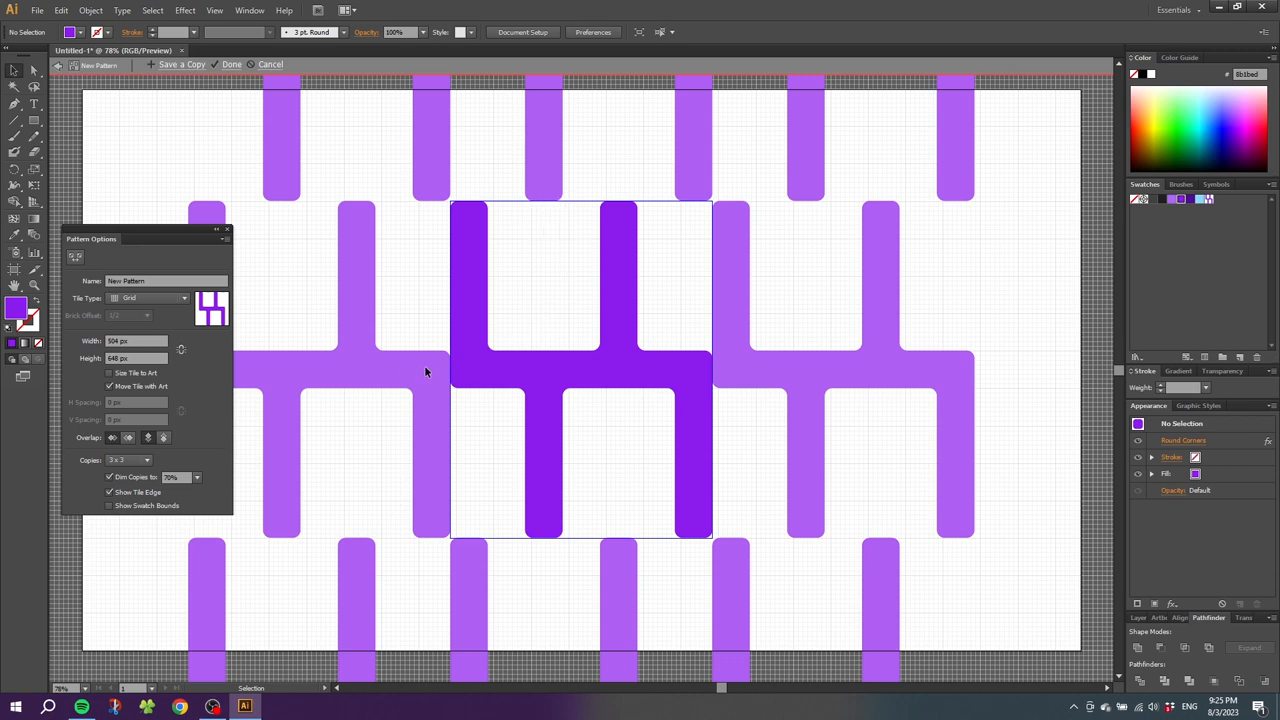
mouse_move(418, 372)
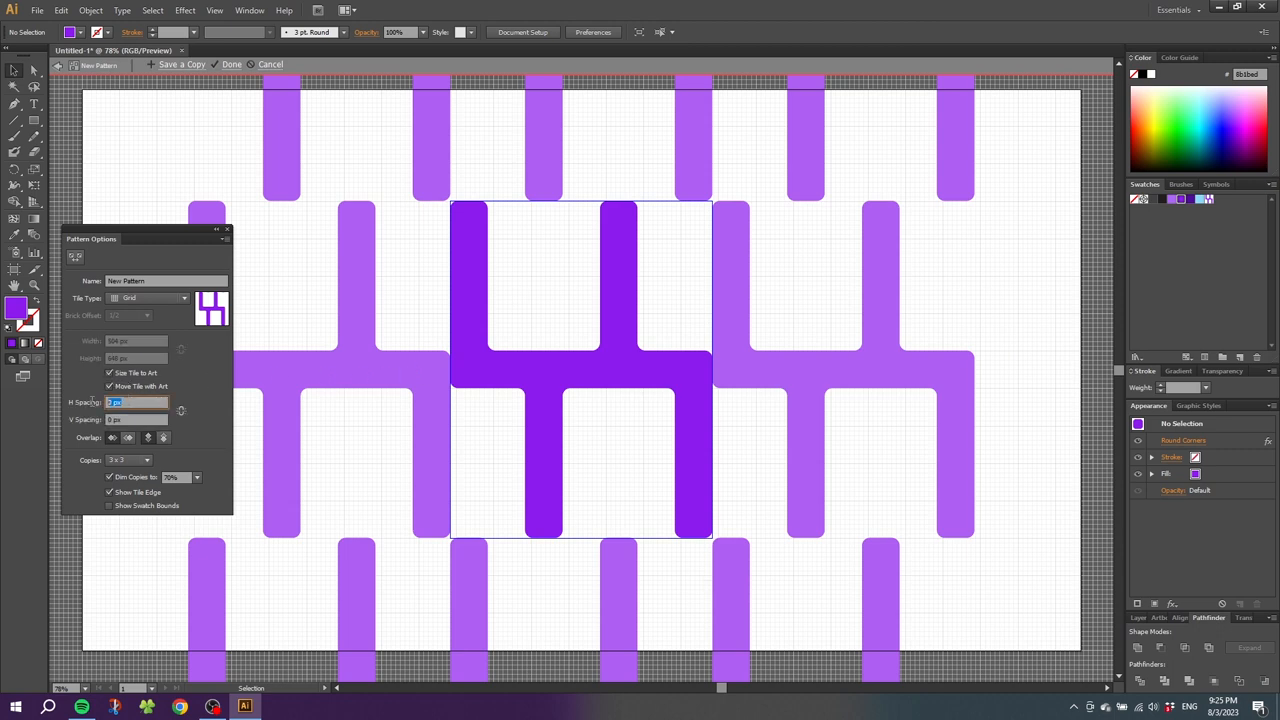
Enter -2 tile spacing so the pattern rows interlock into a continuous maze.
text(-2)
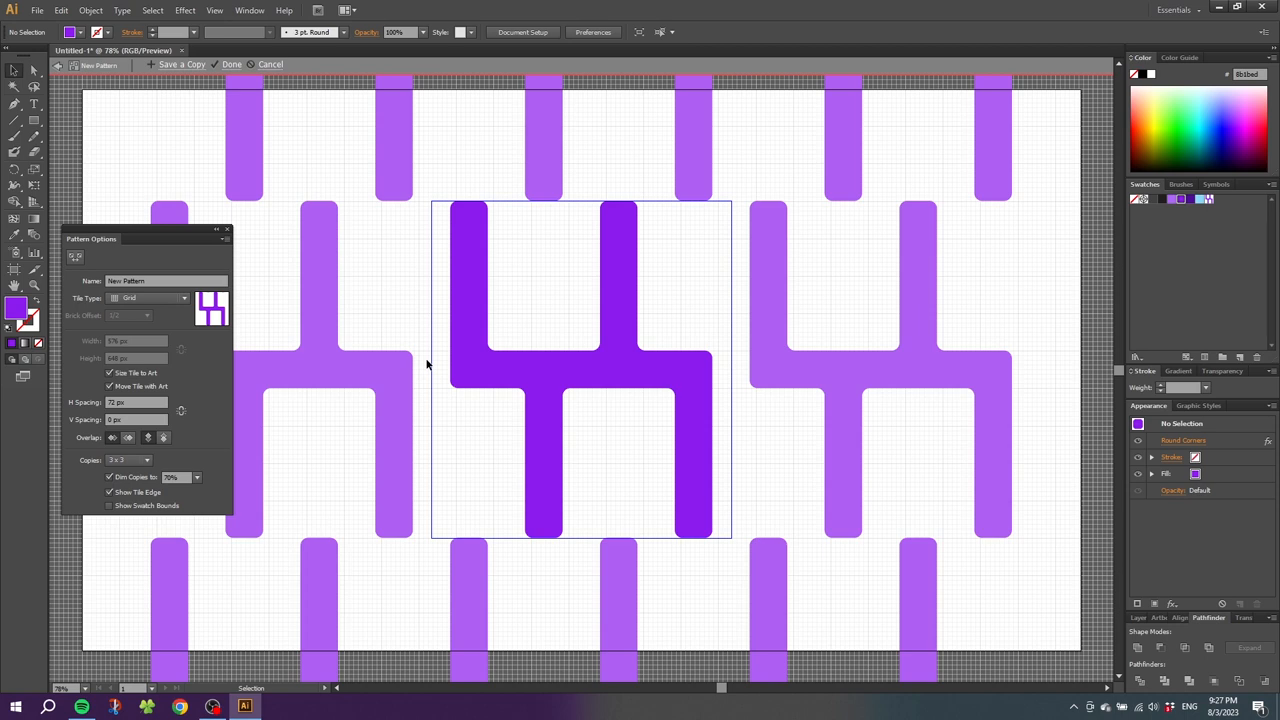
mouse_move(428, 364)
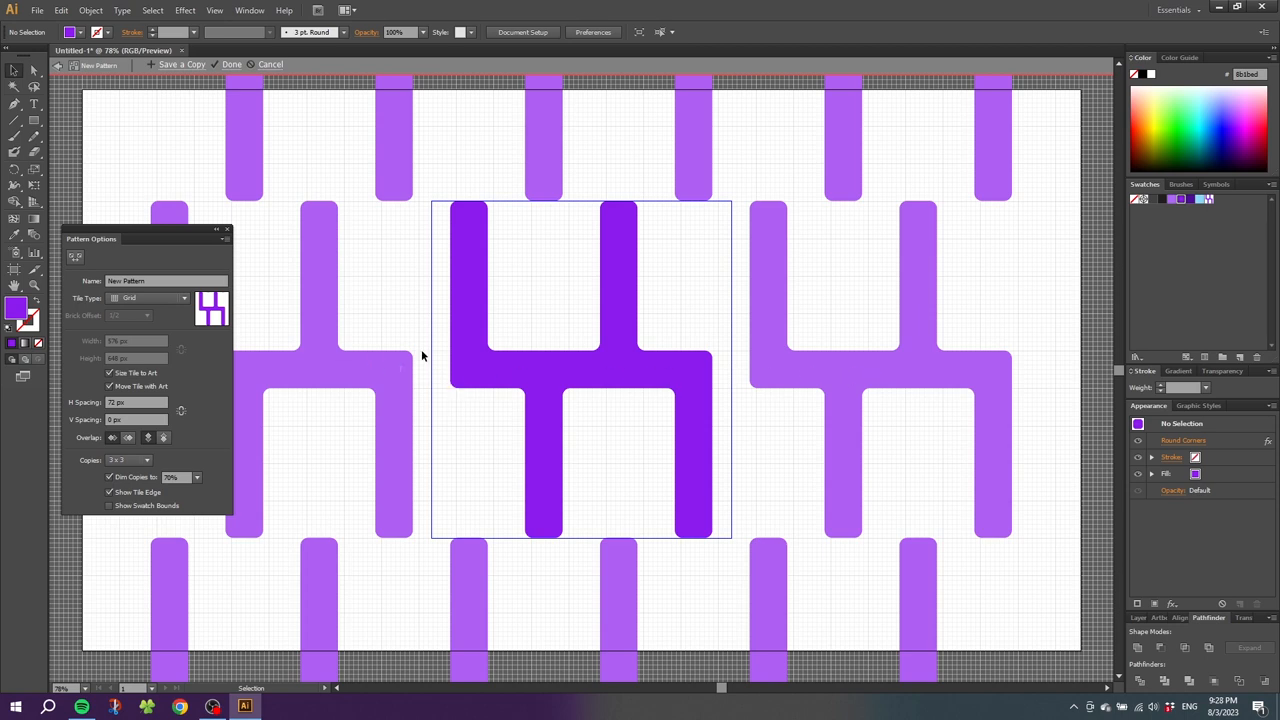
mouse_move(540, 206)
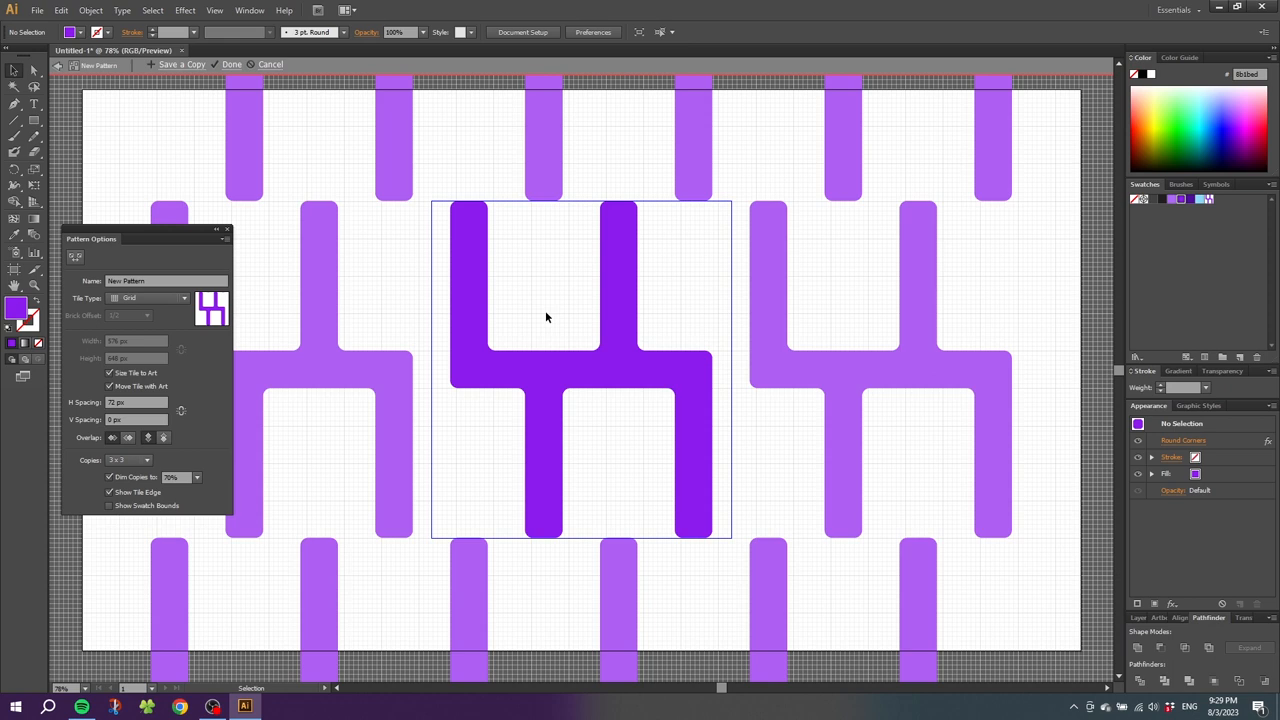
click(136, 420)
text(-216)
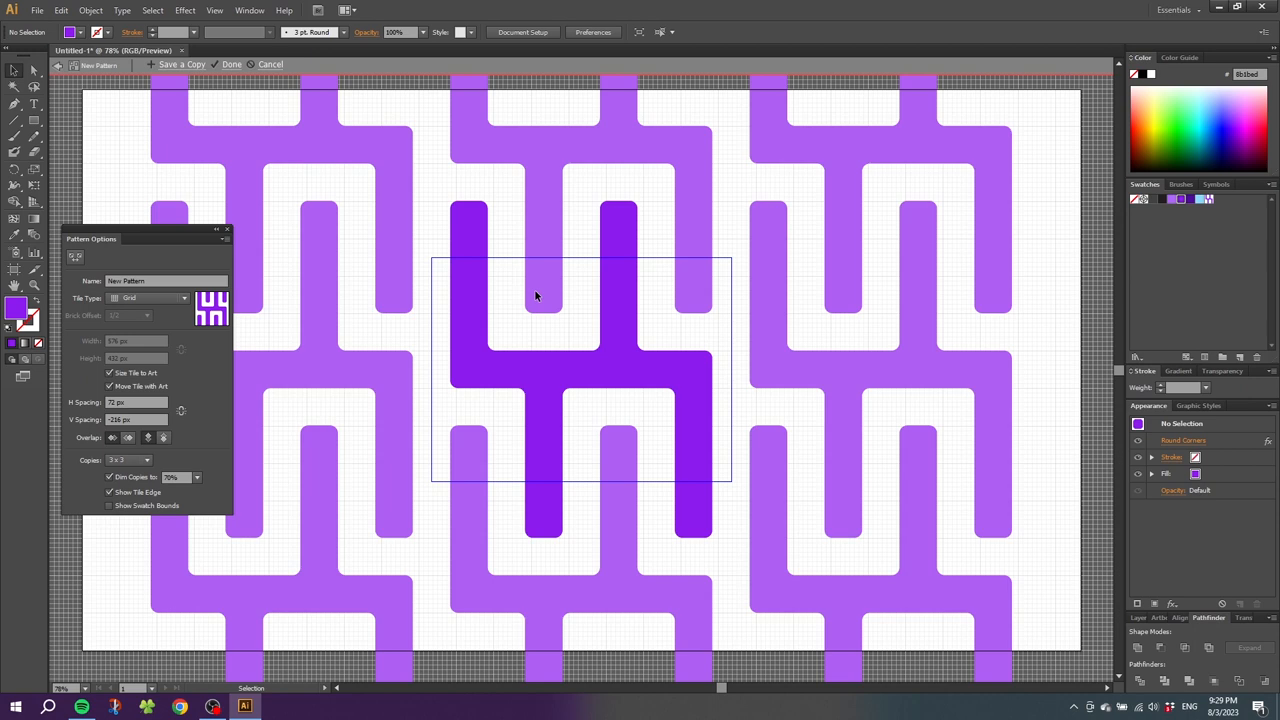
mouse_move(544, 332)
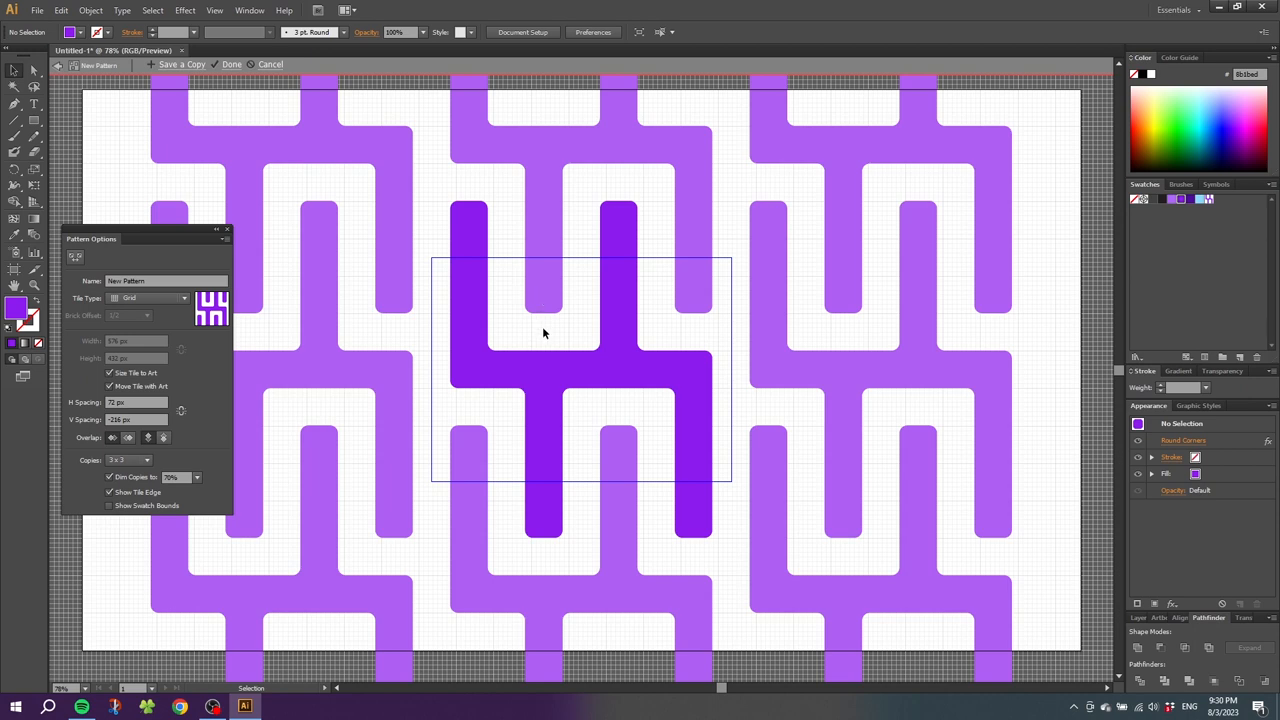
mouse_move(436, 160)
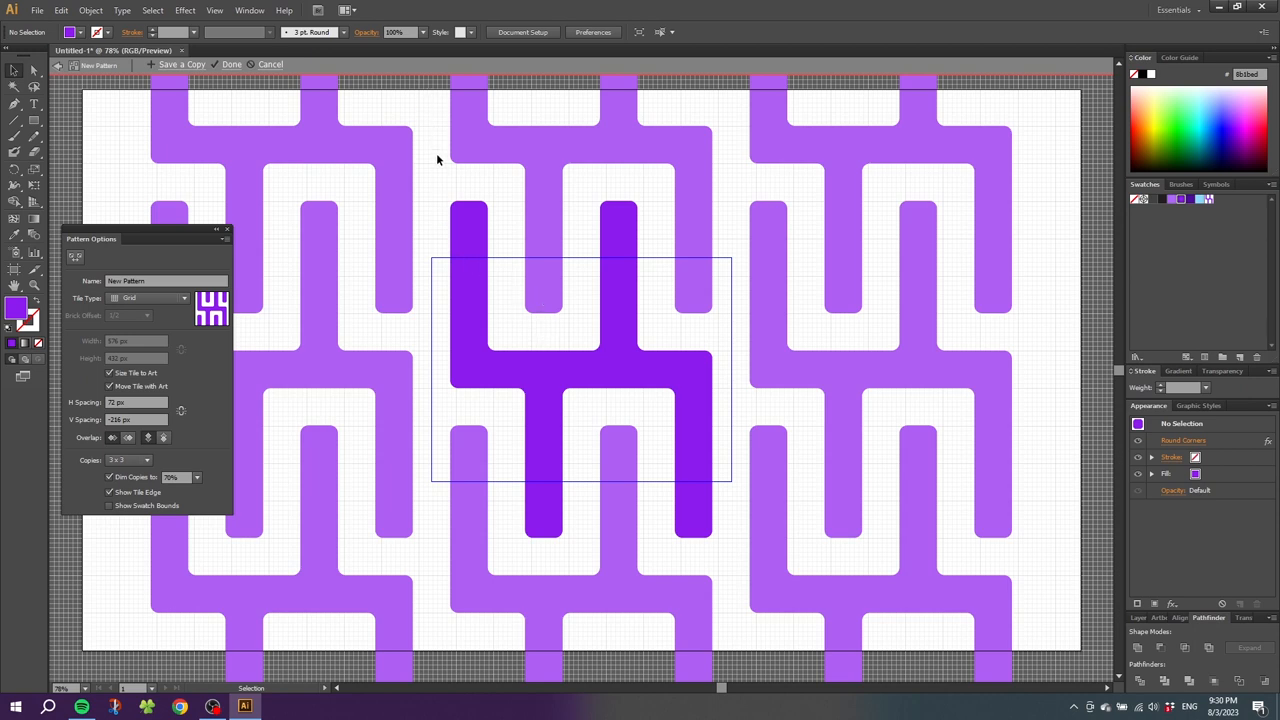
mouse_move(670, 236)
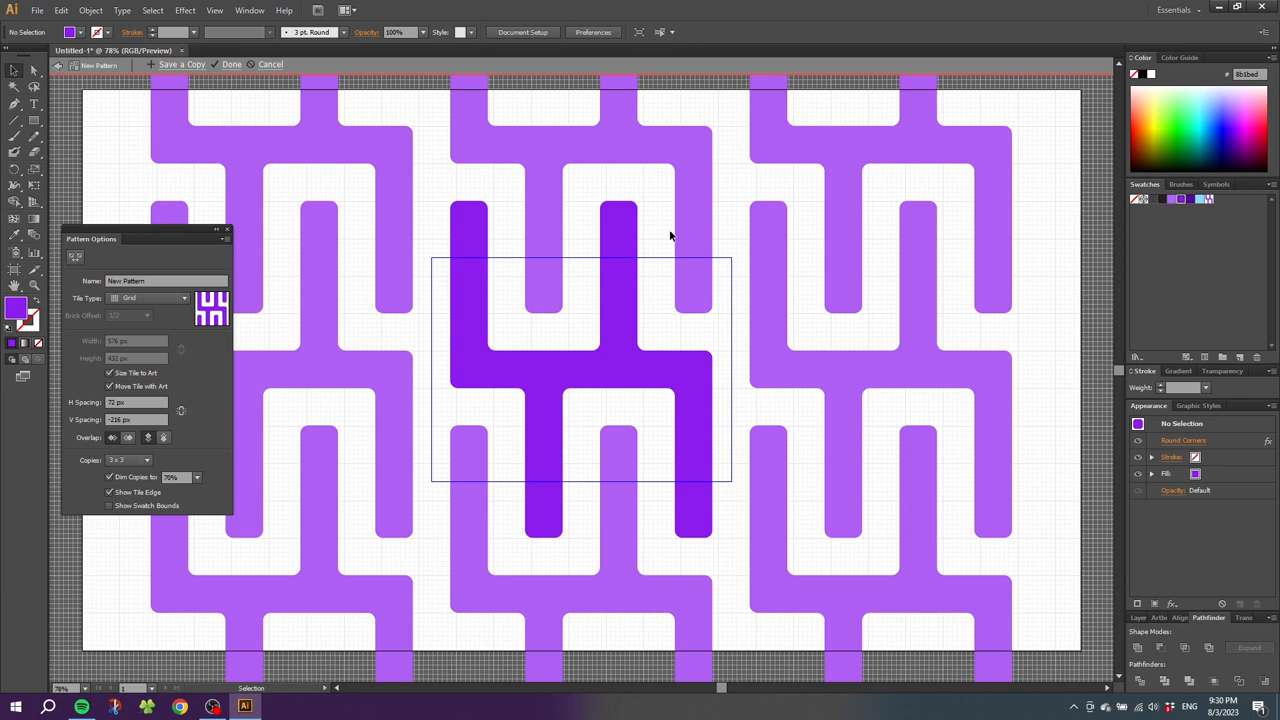
mouse_move(728, 448)
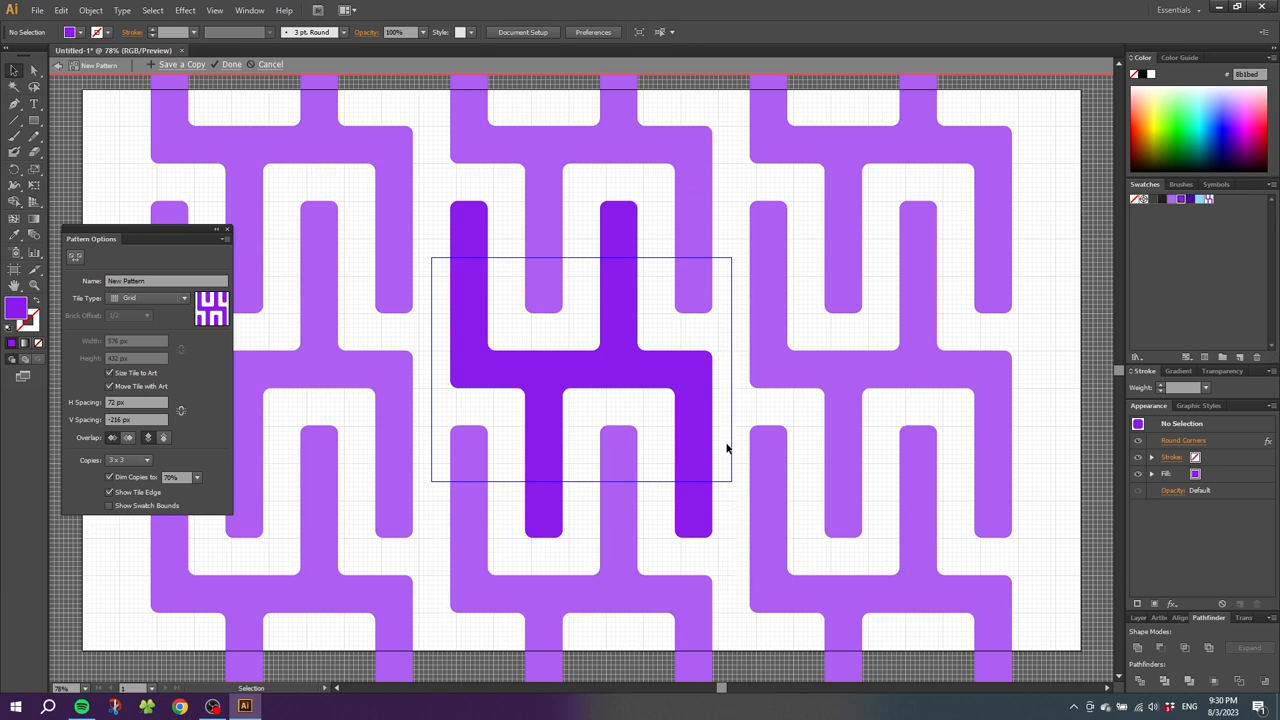
mouse_move(730, 296)
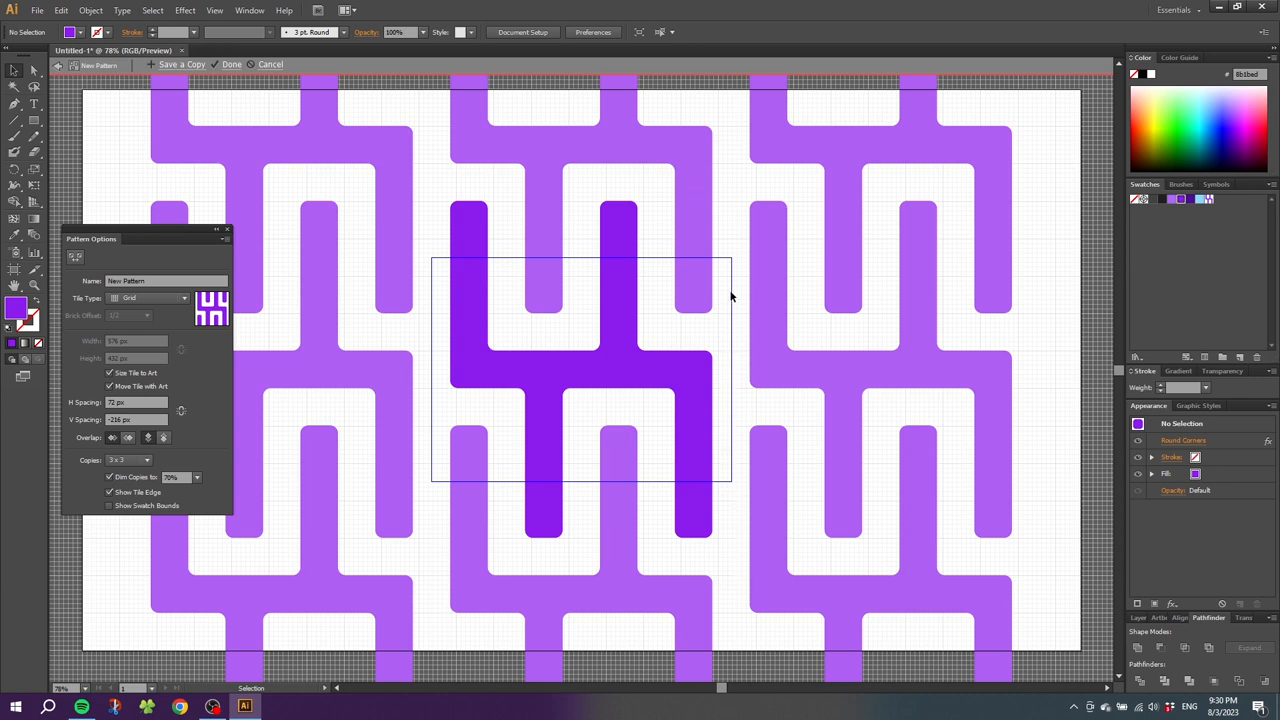
mouse_move(730, 222)
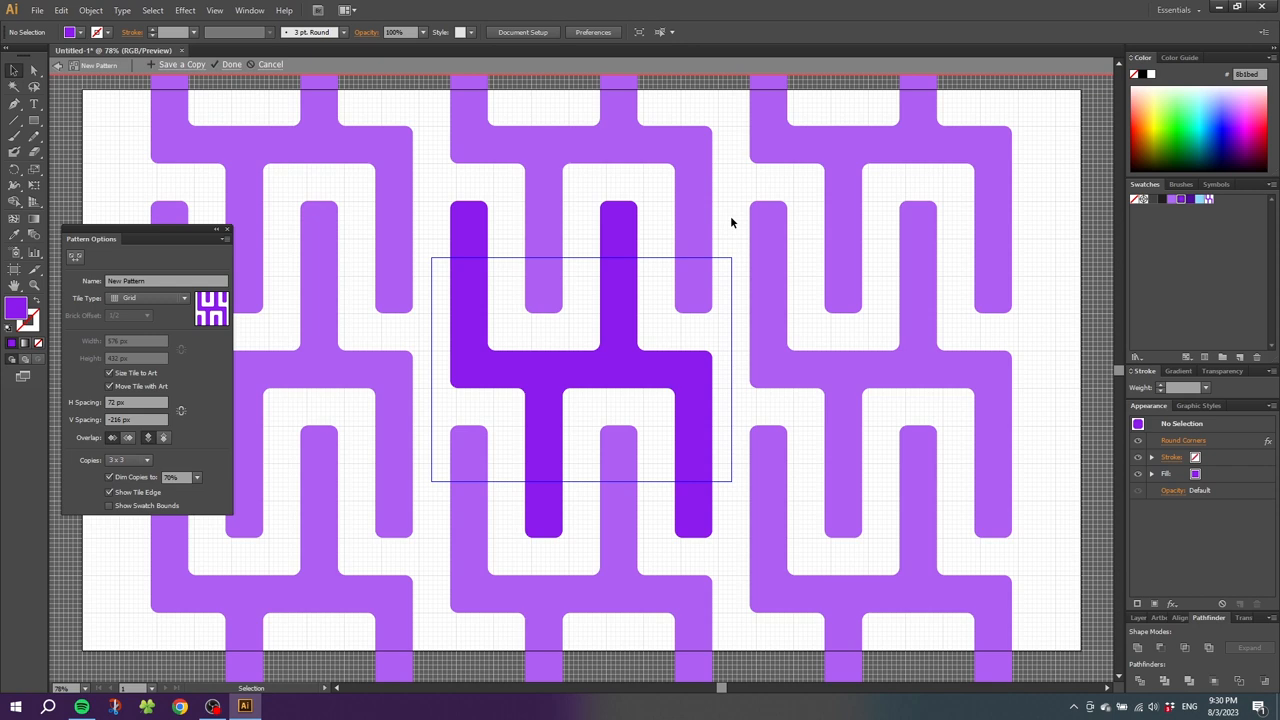
mouse_move(728, 290)
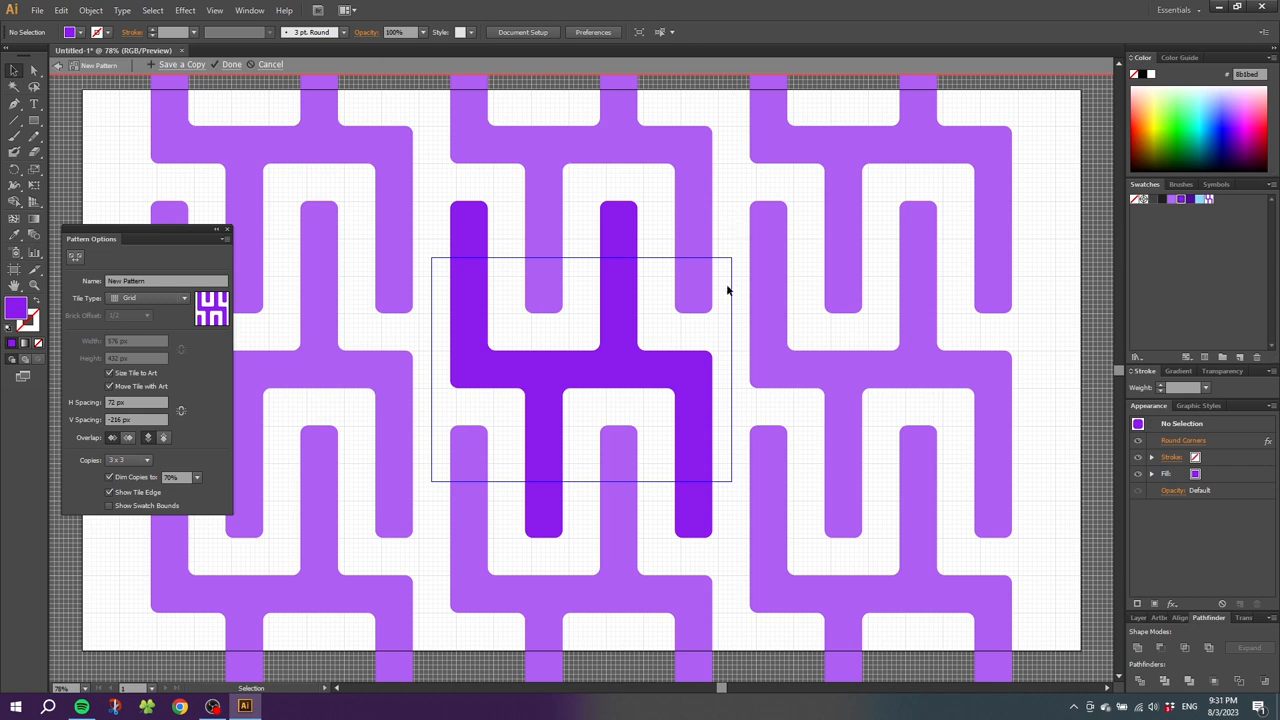
mouse_move(730, 298)
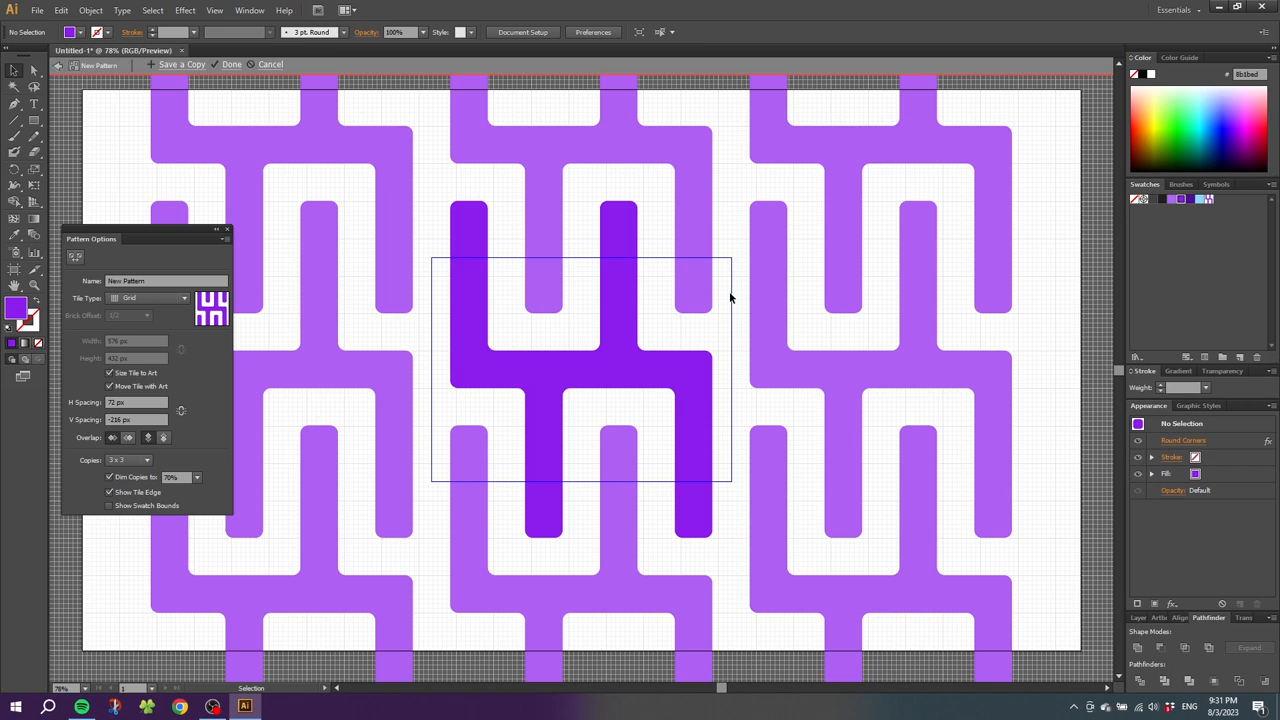
click(148, 298)
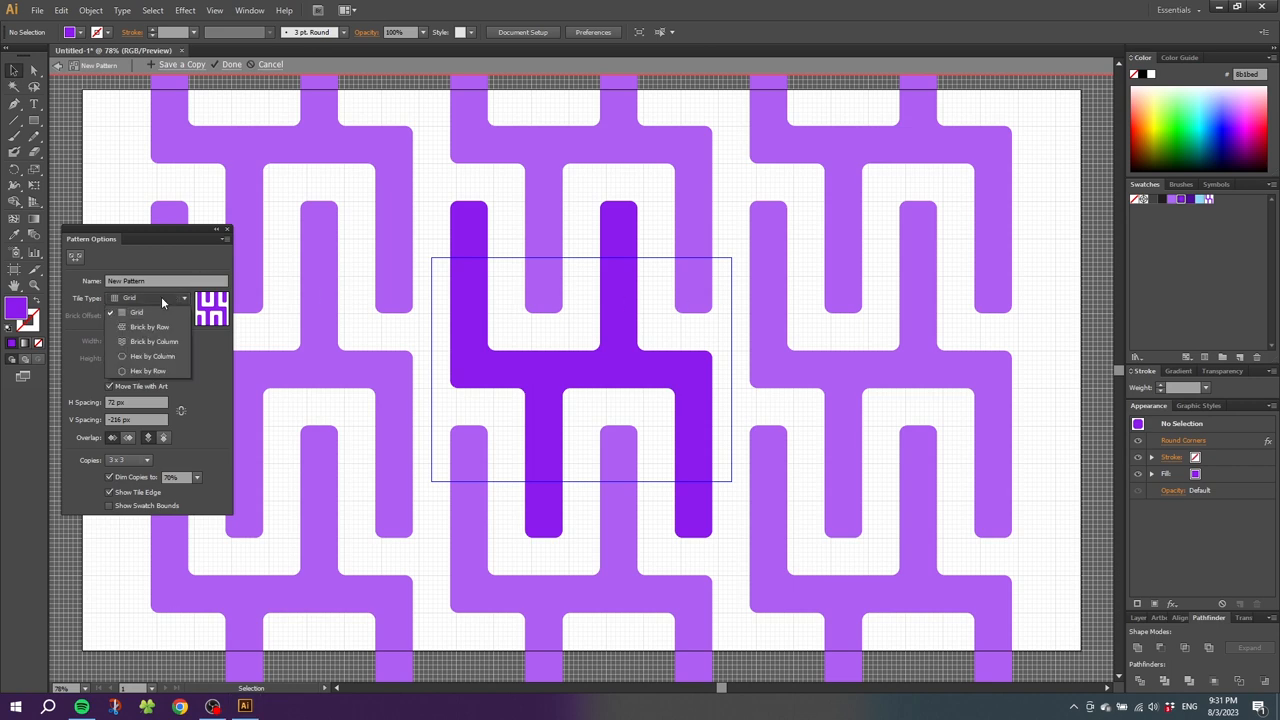
click(148, 328)
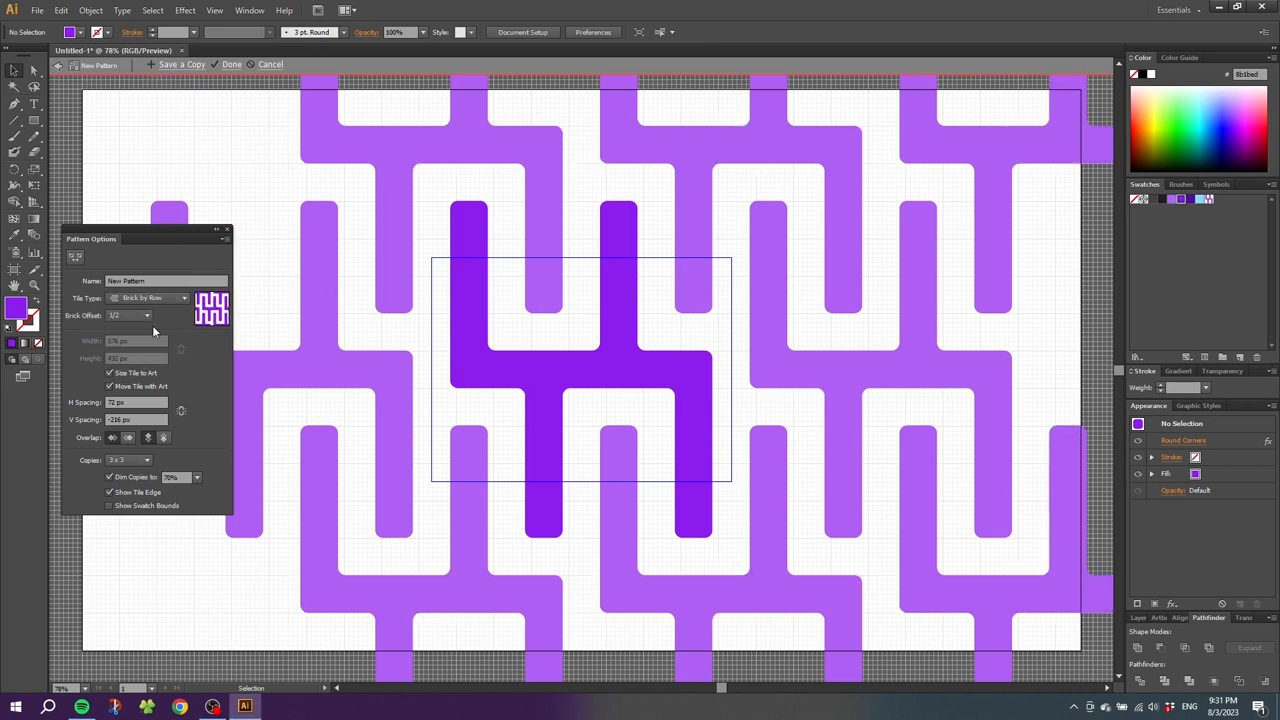
click(148, 316)
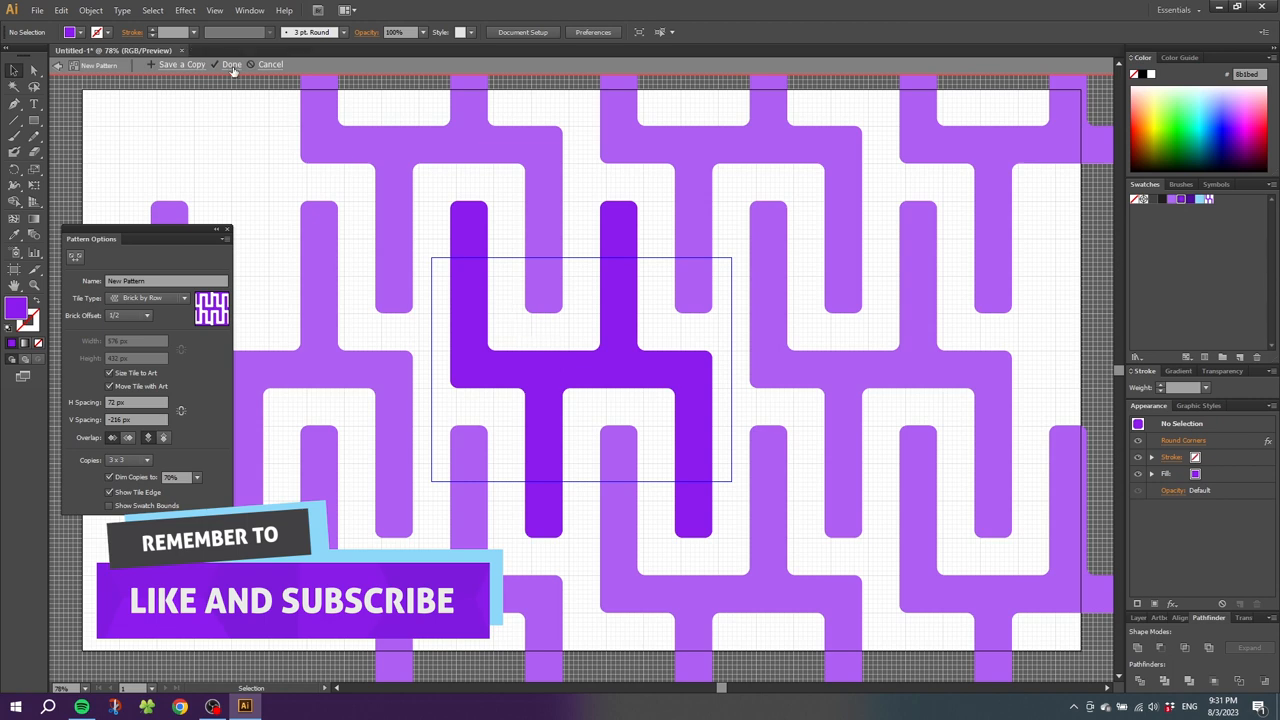
Finish pattern editing with Done and draw a rectangle covering the whole artboard.
click(232, 64)
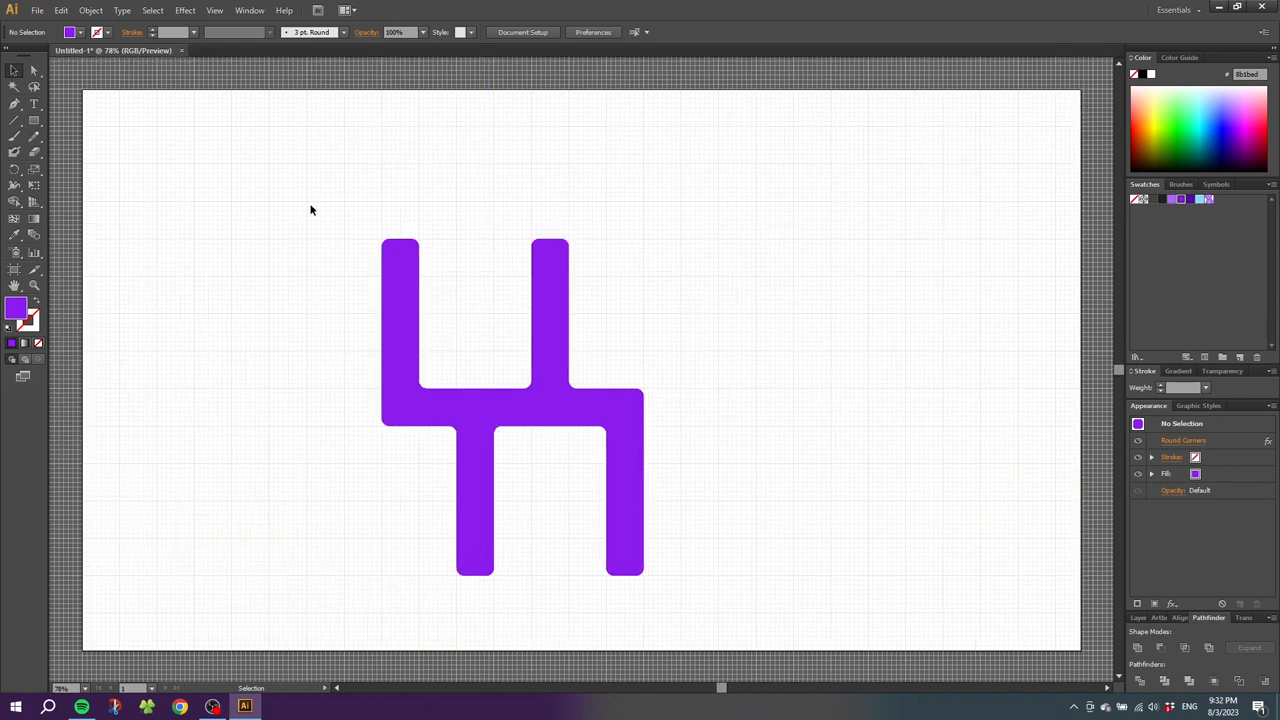
drag(312, 204, 588, 456)
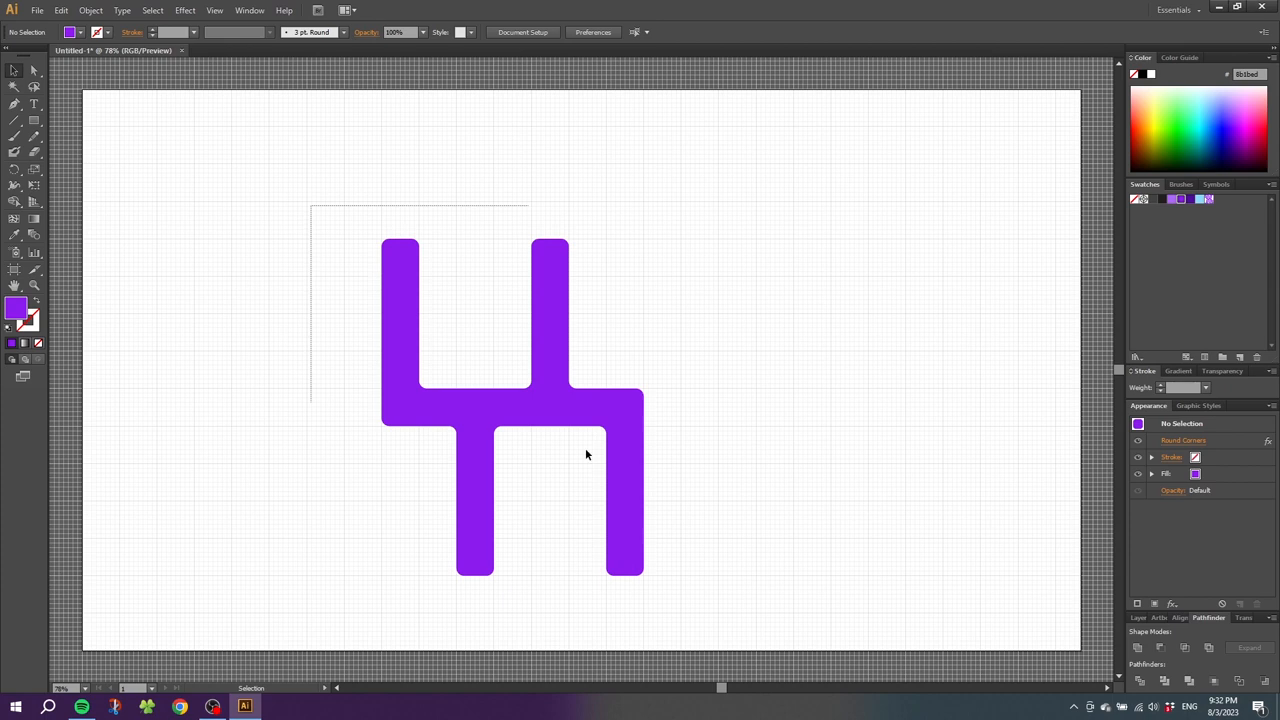
key(Delete)
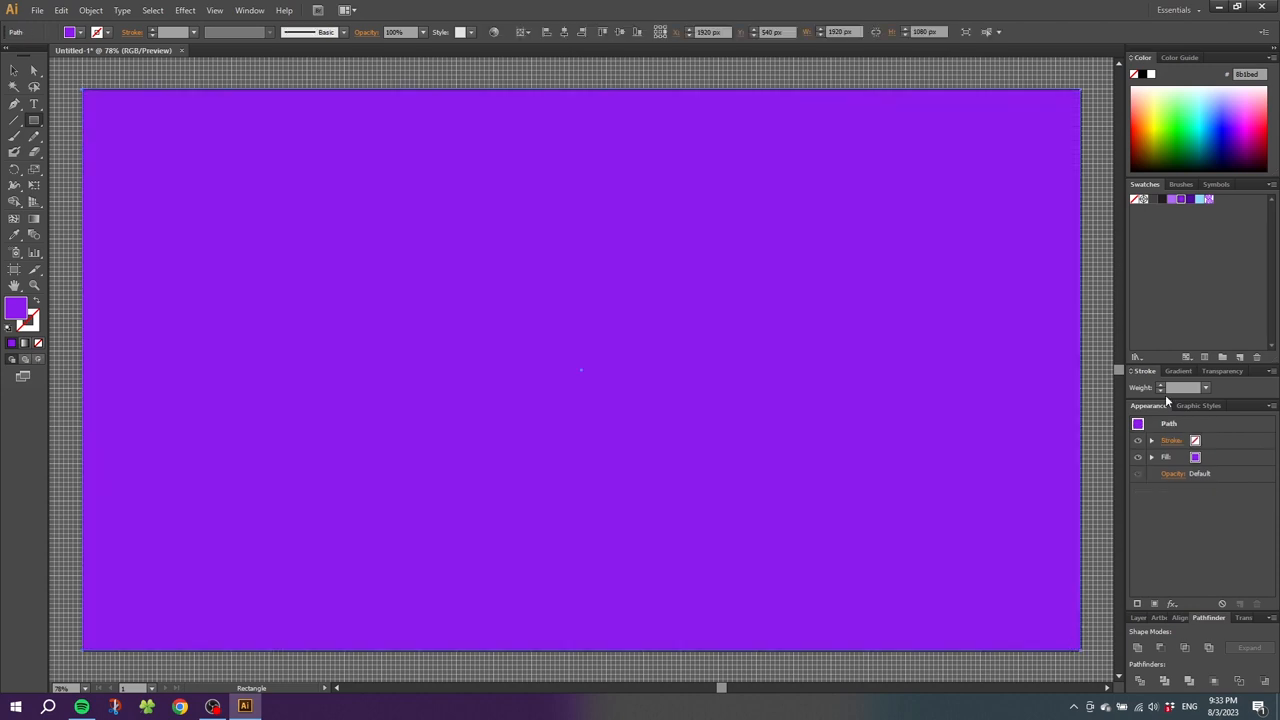
Fill the artboard rectangle light blue, select it via Layers and apply the maze pattern swatch.
click(1200, 198)
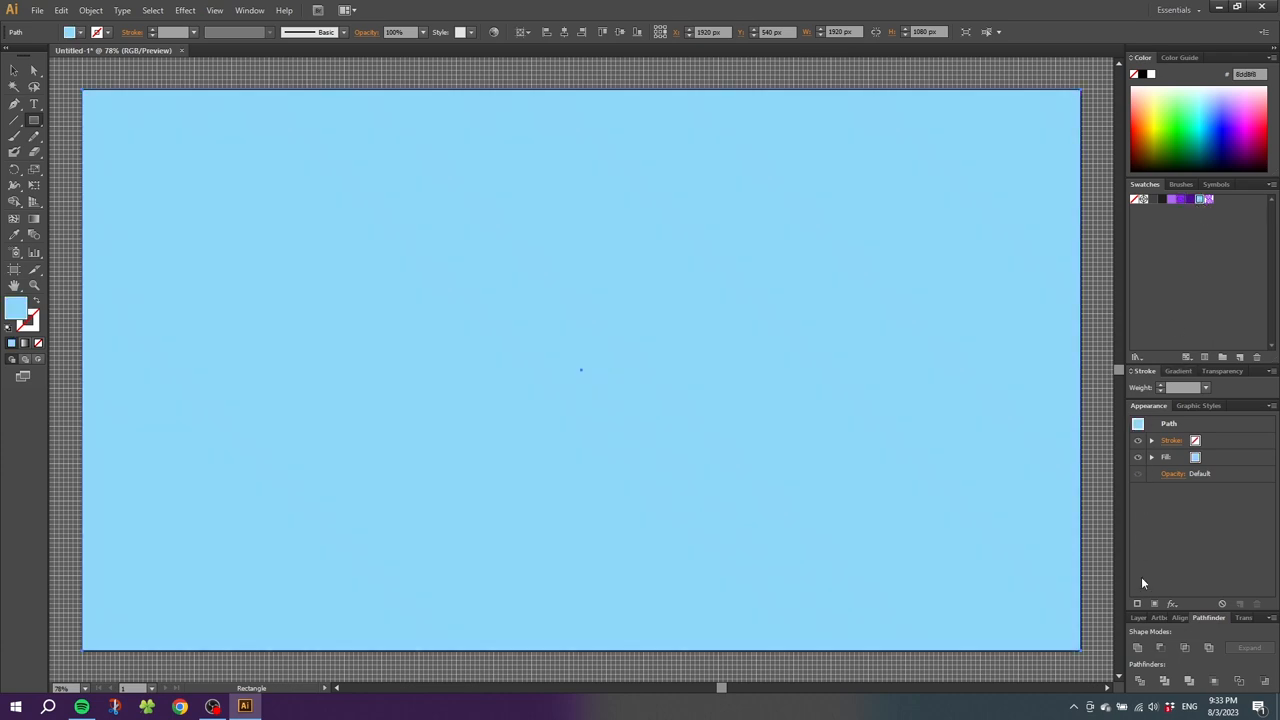
click(1140, 584)
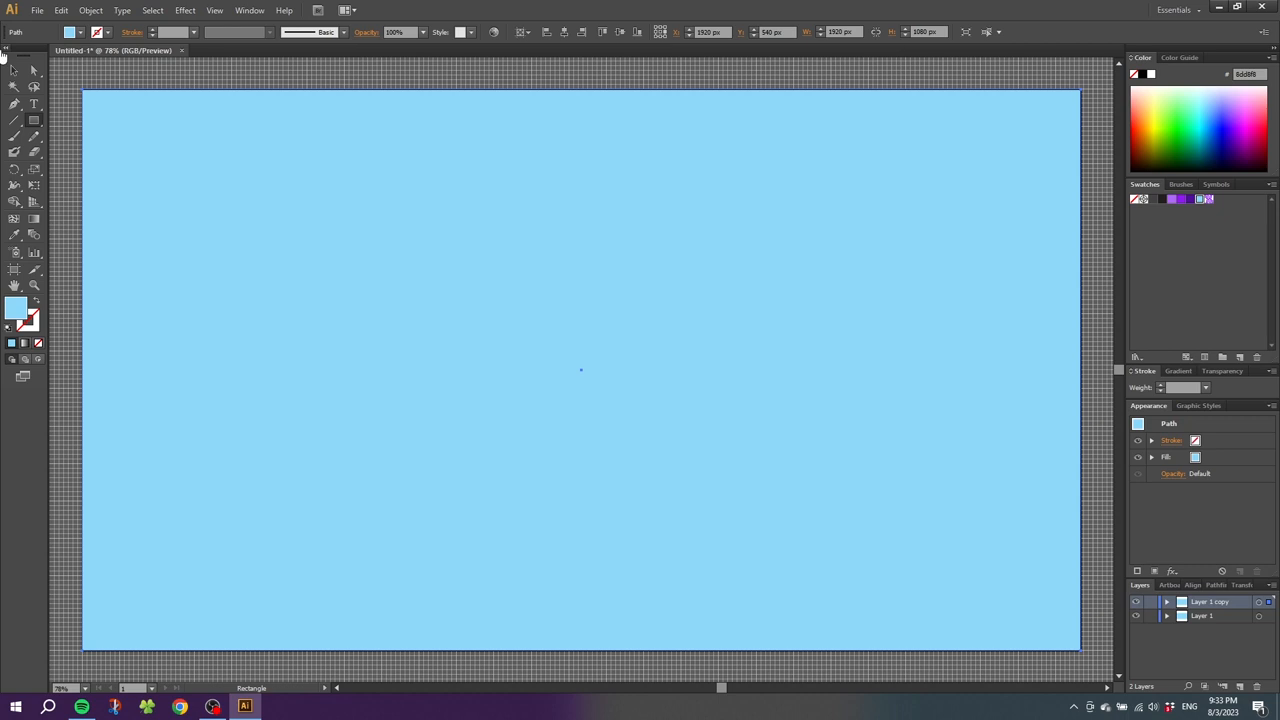
click(14, 70)
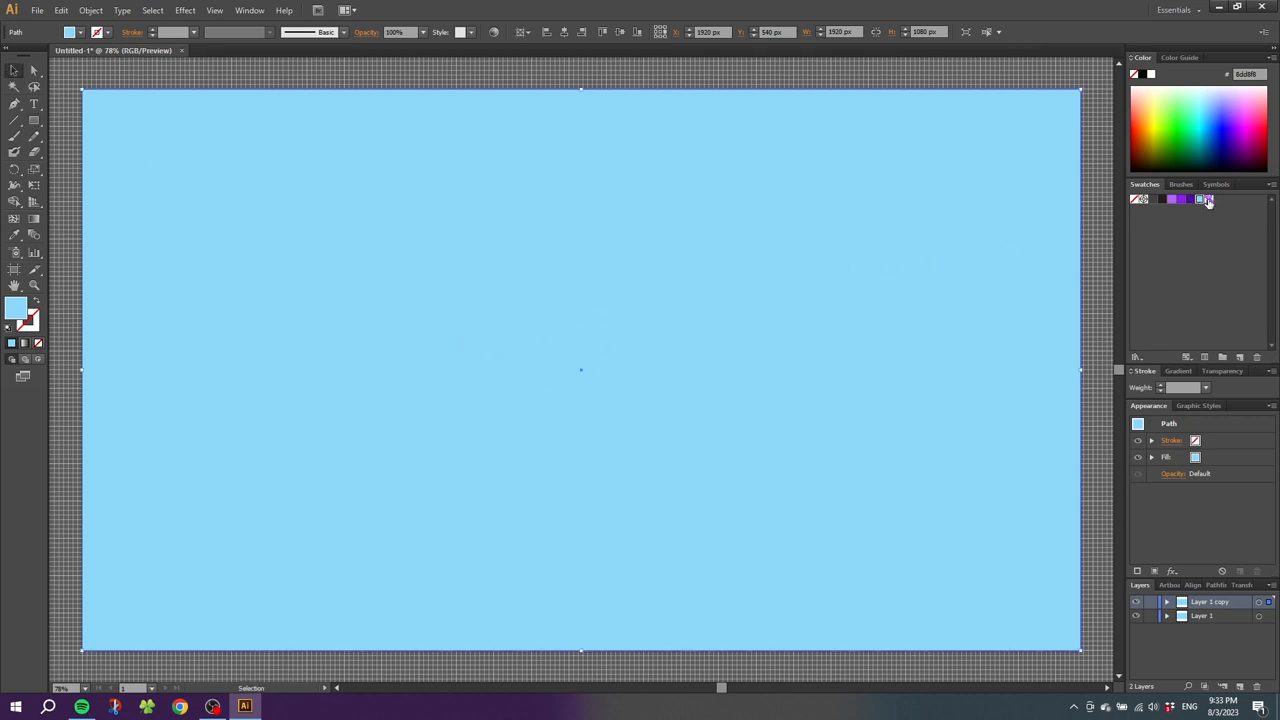
click(1200, 198)
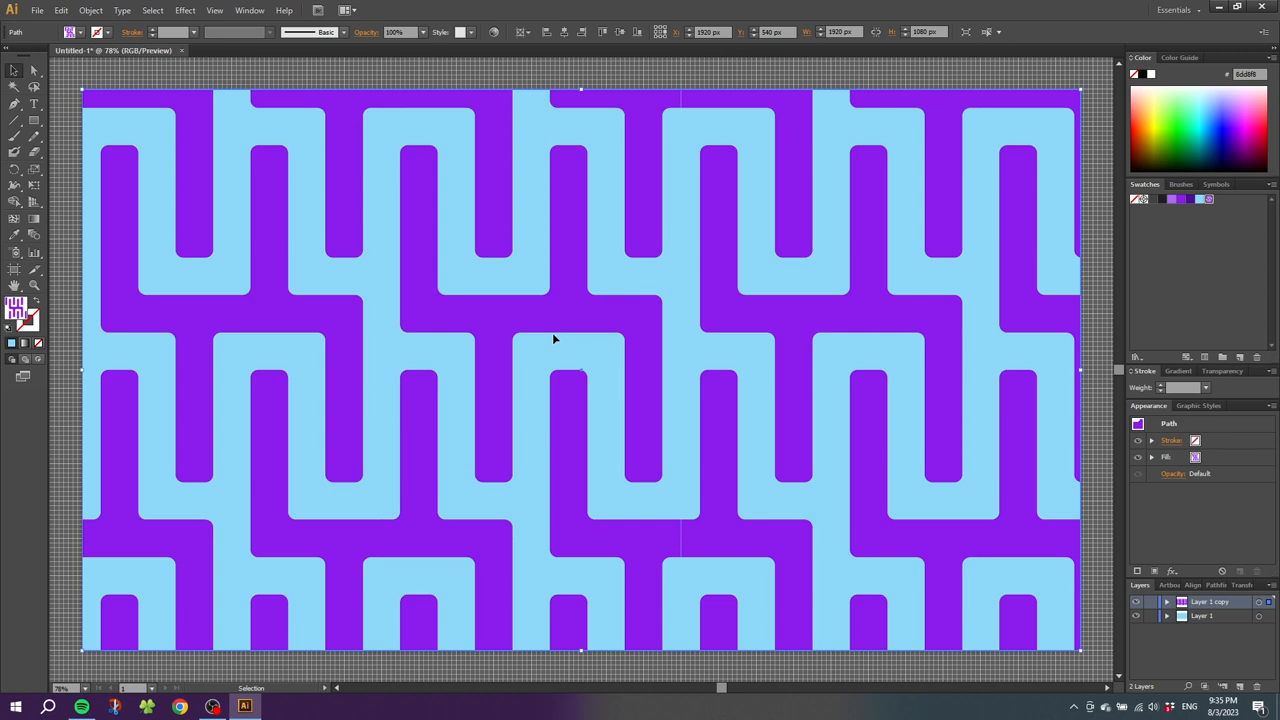
Bring up the Transform effect settings via Effect > Distort & Transform.
click(184, 10)
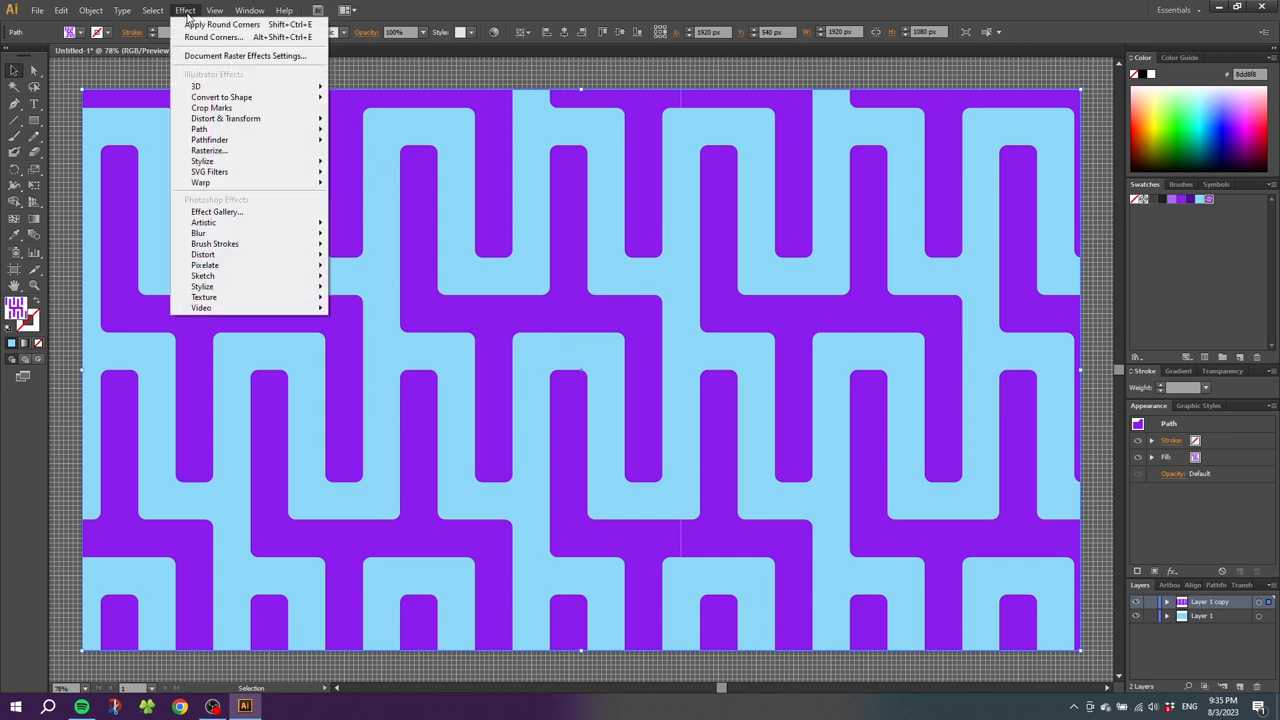
mouse_move(224, 118)
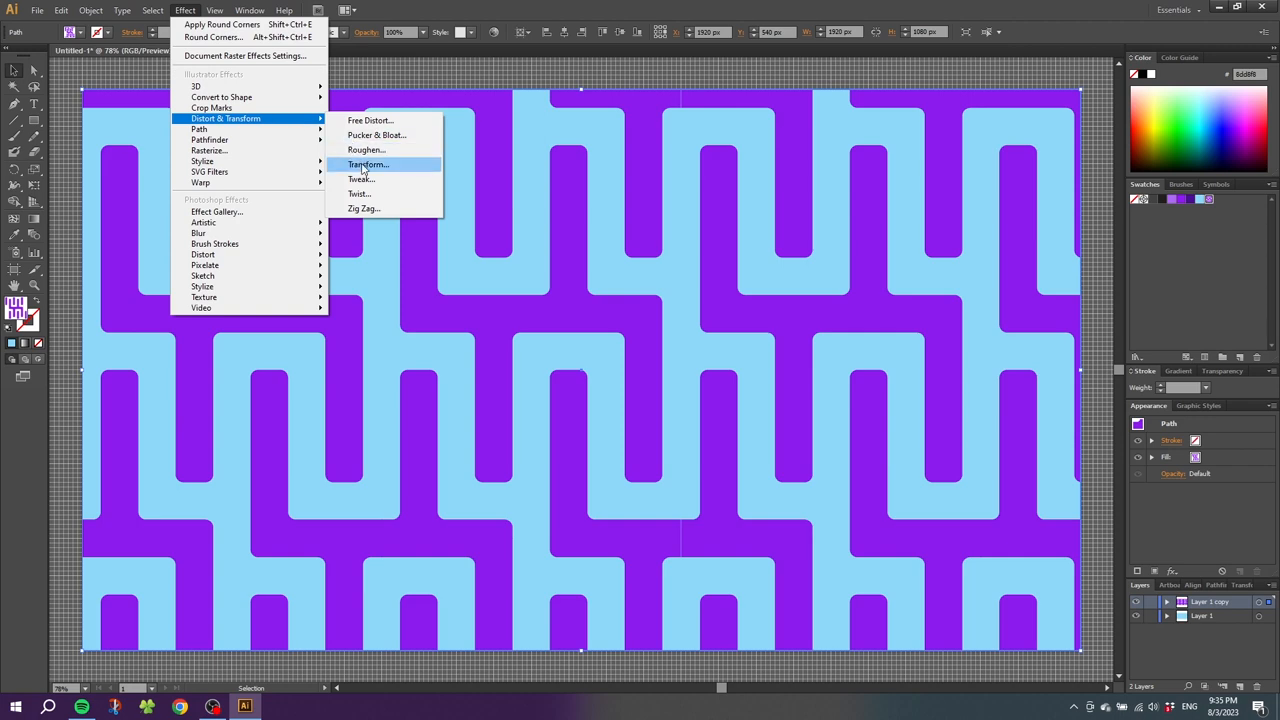
click(368, 164)
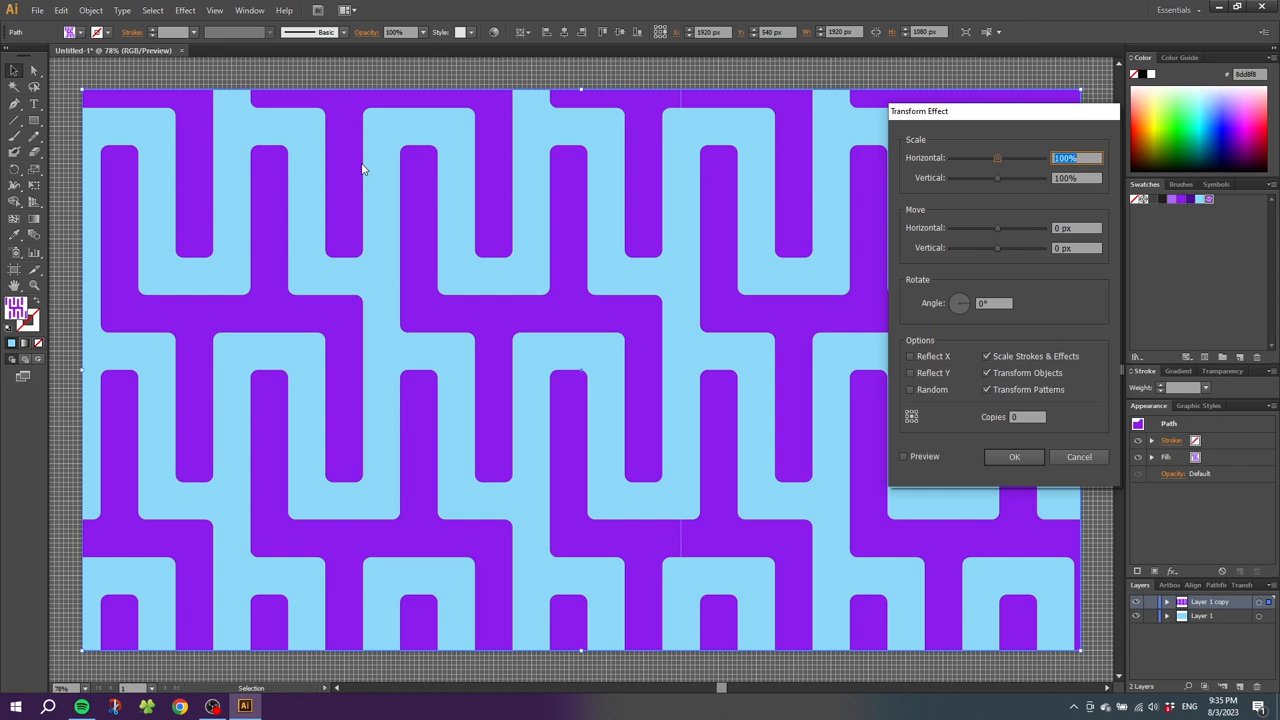
mouse_move(400, 160)
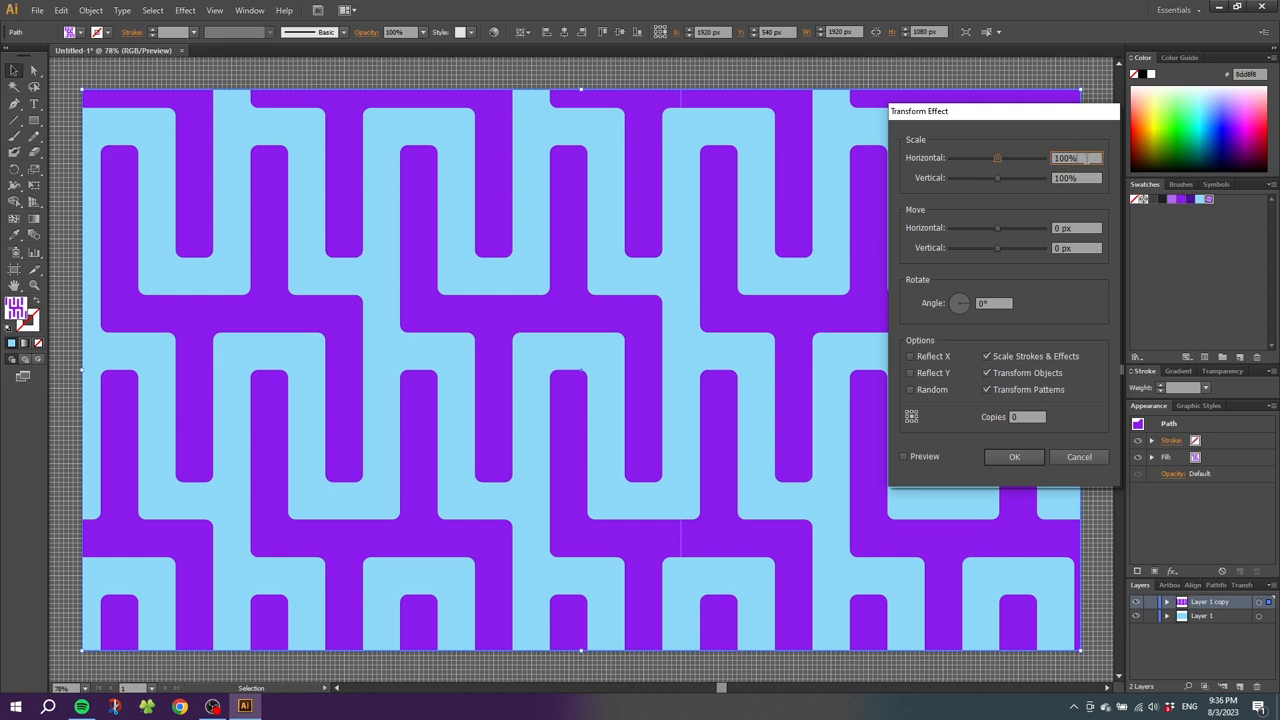
Scale the patterned rectangle to 30% horizontally and vertically with live preview on.
text(30)
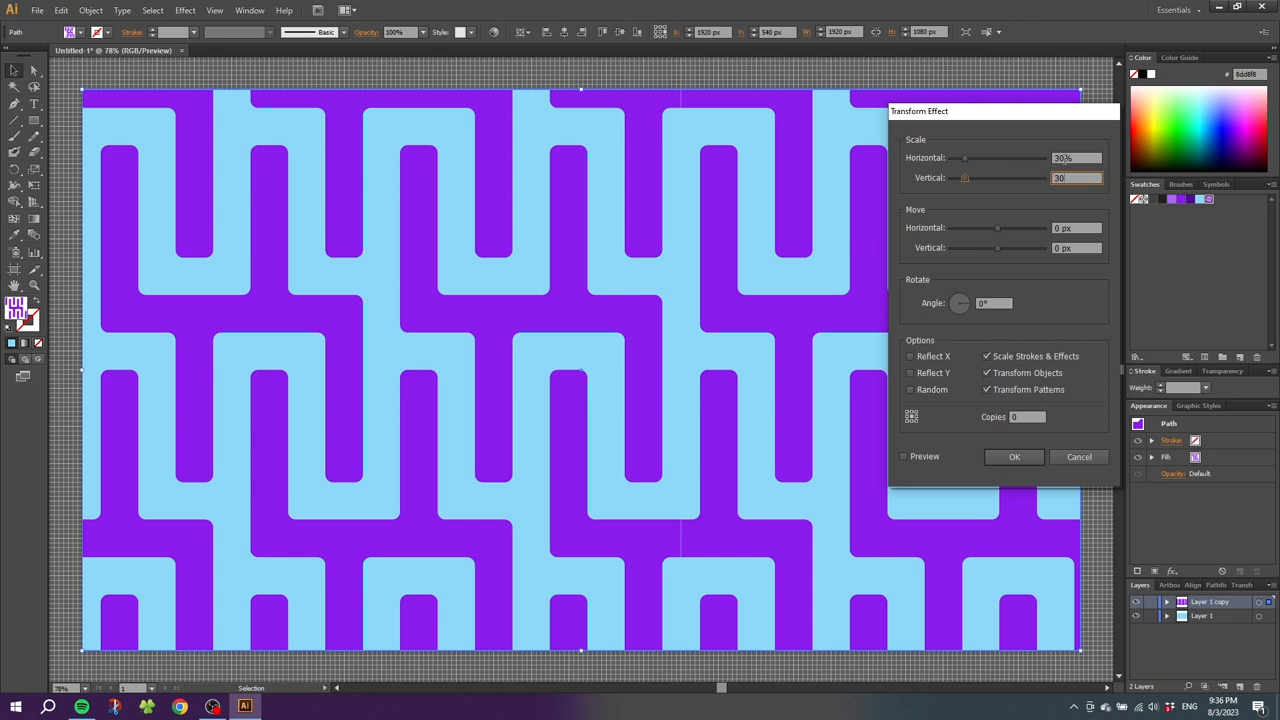
key(Tab)
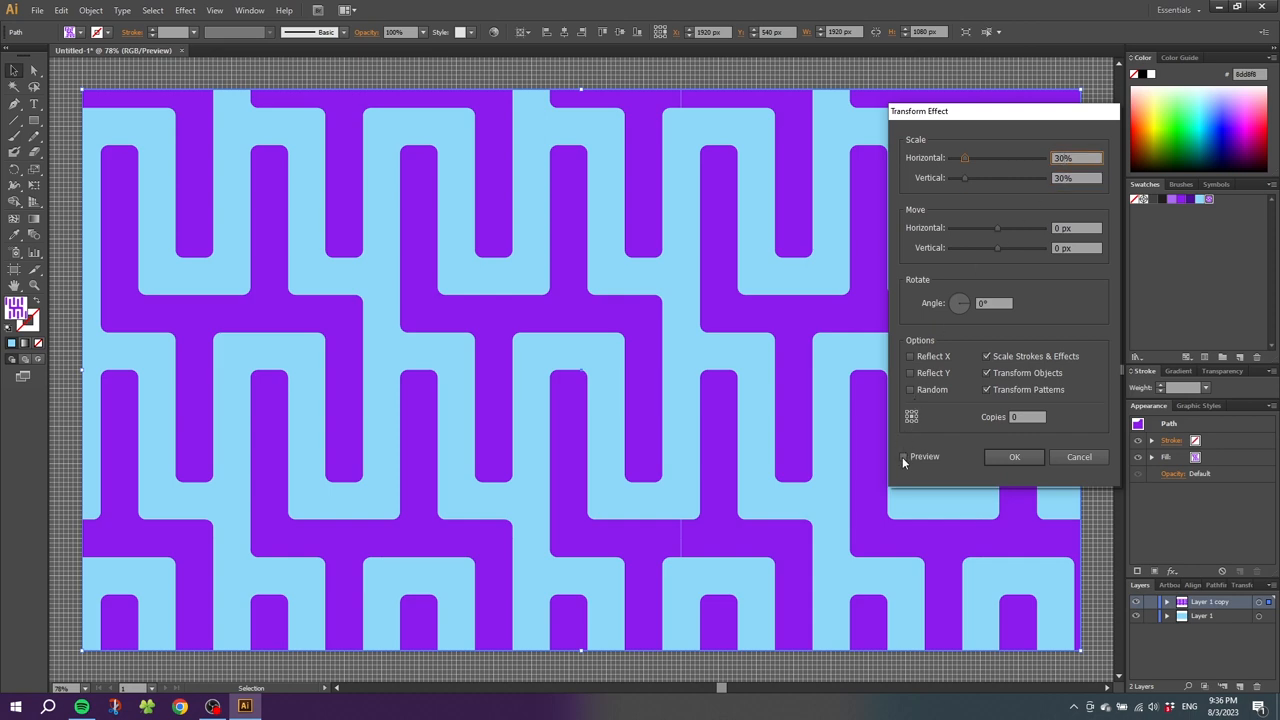
click(904, 456)
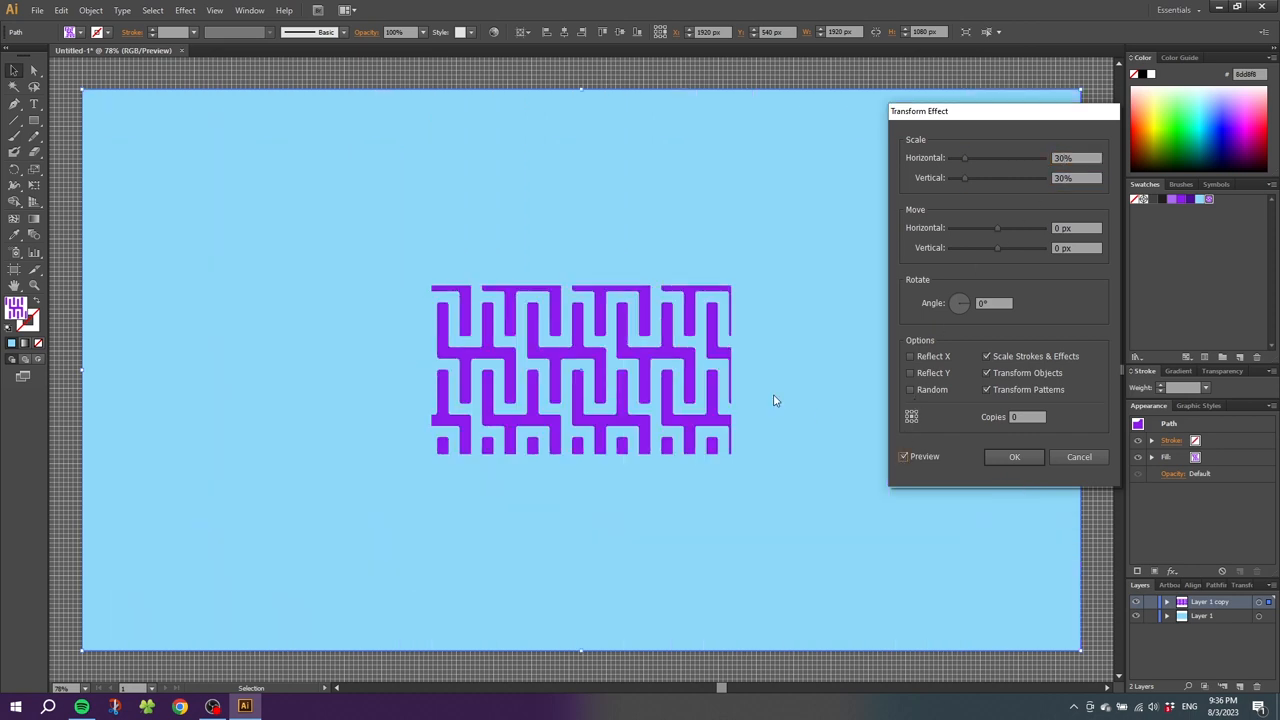
mouse_move(592, 344)
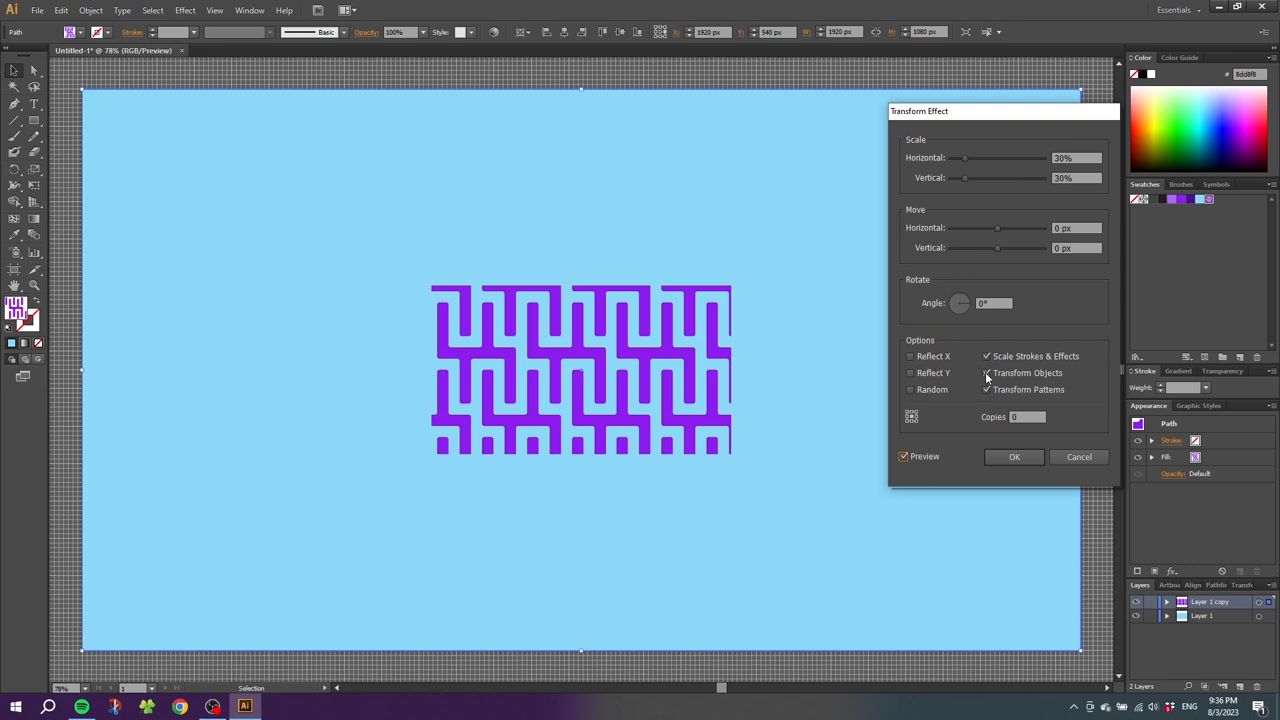
Restrict the transform to the pattern only, rotate it 35°, and apply the effect.
click(988, 374)
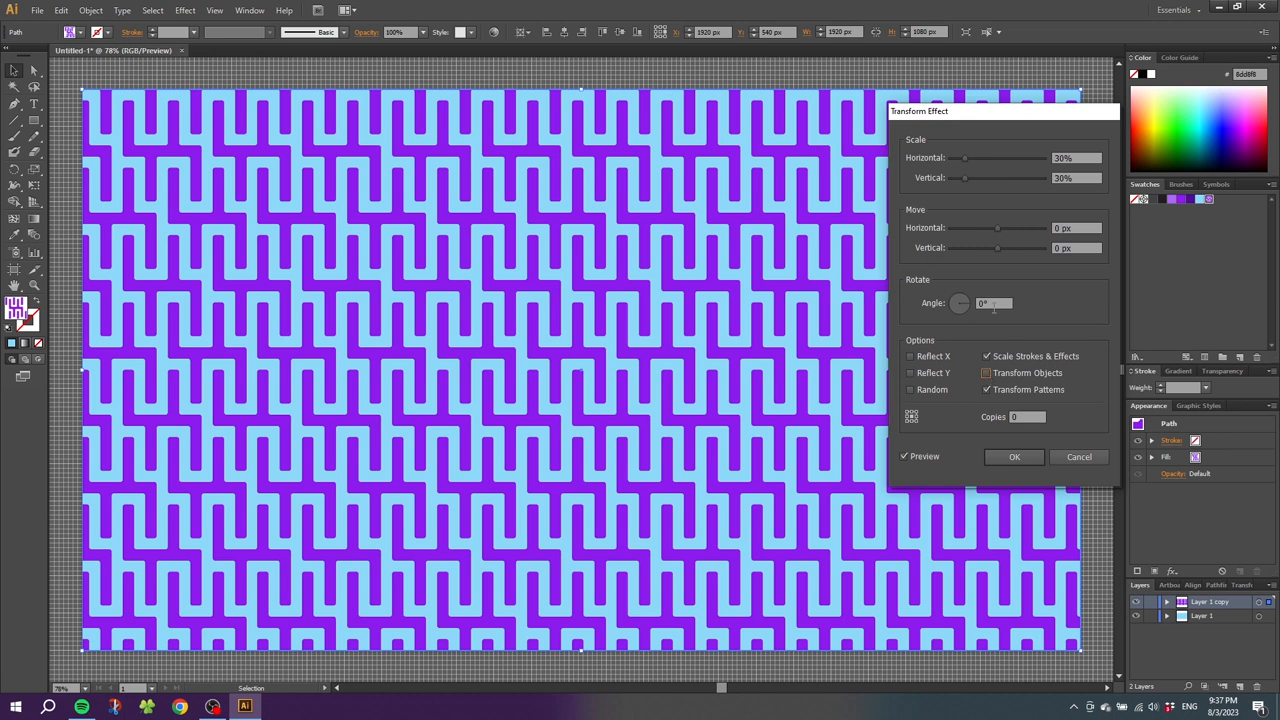
click(990, 304)
text(35)
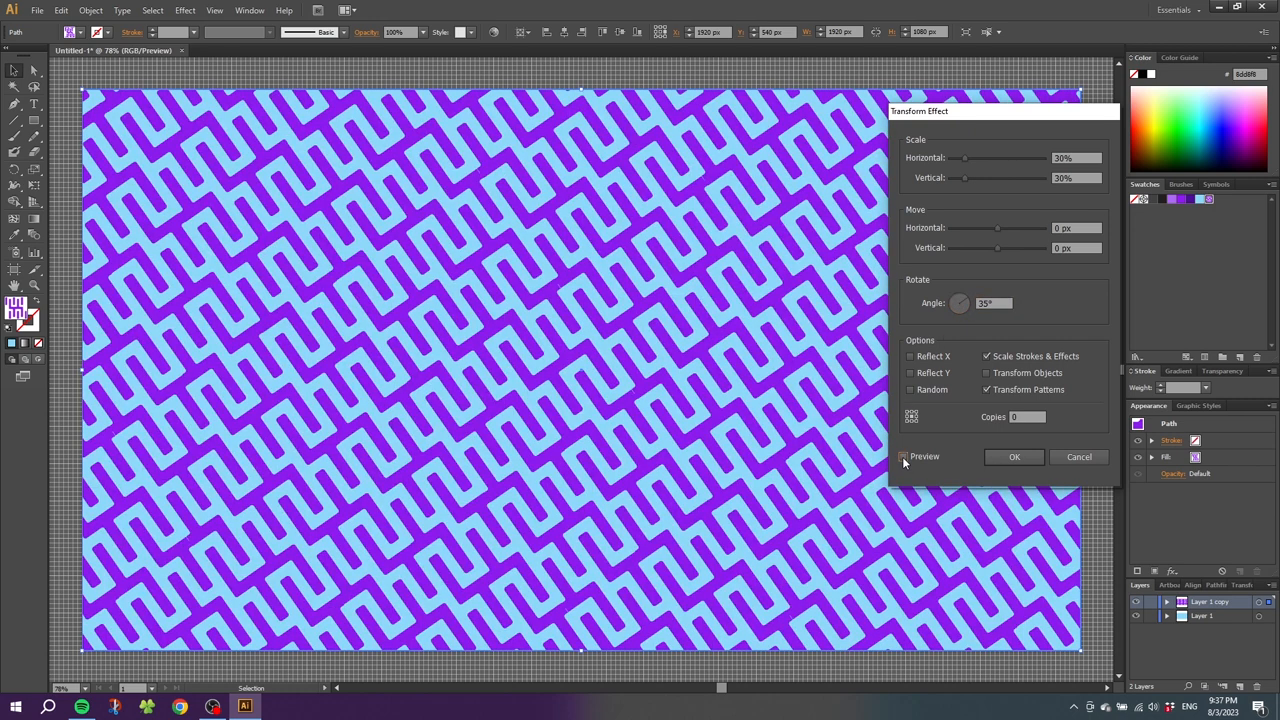
click(904, 456)
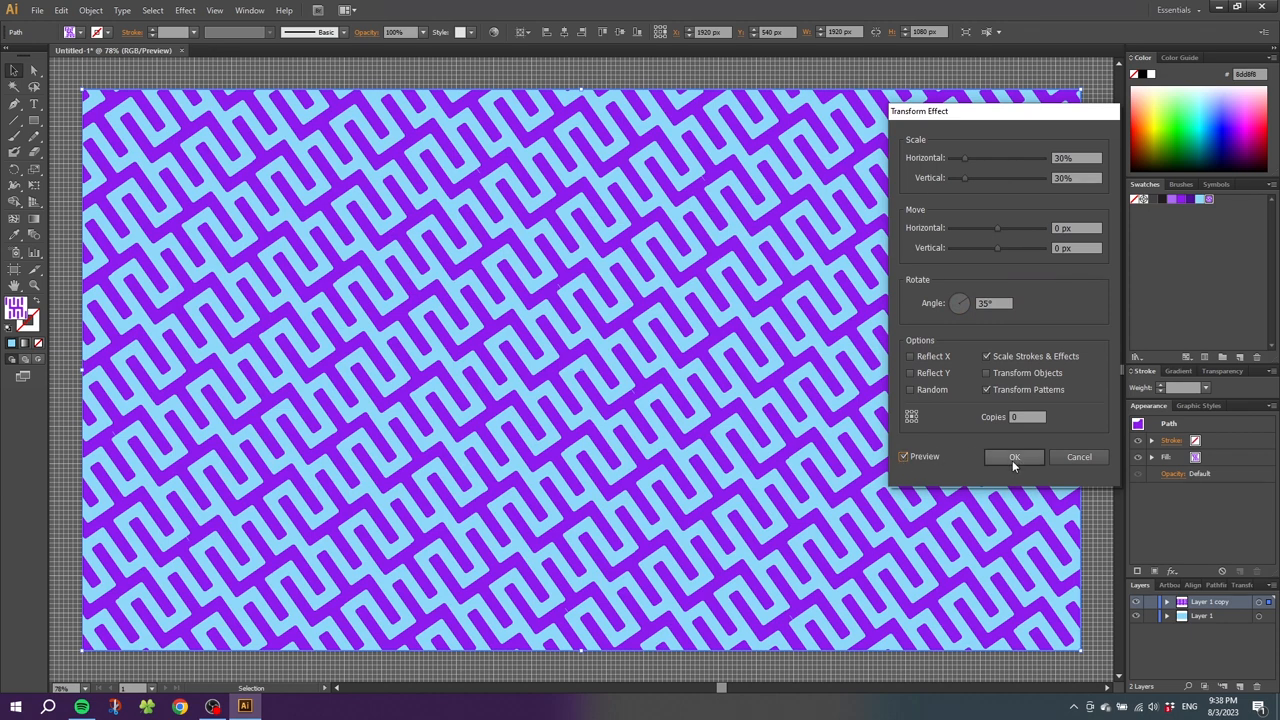
click(1012, 456)
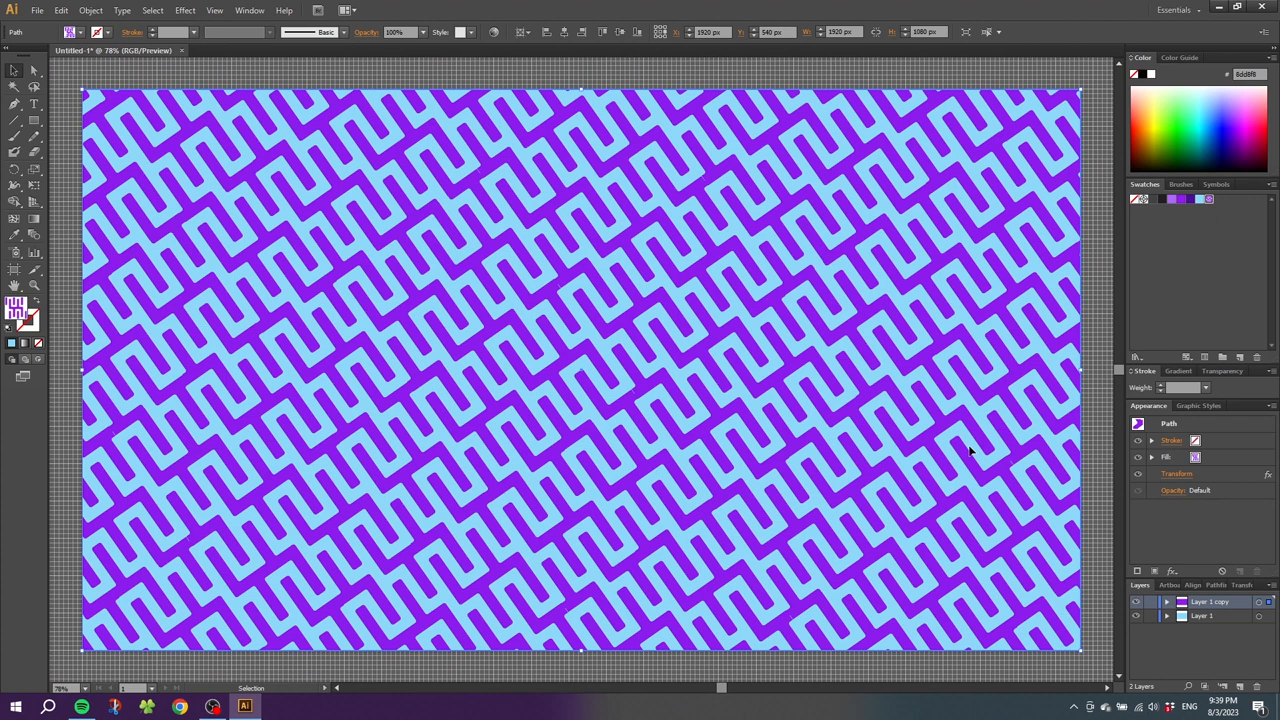